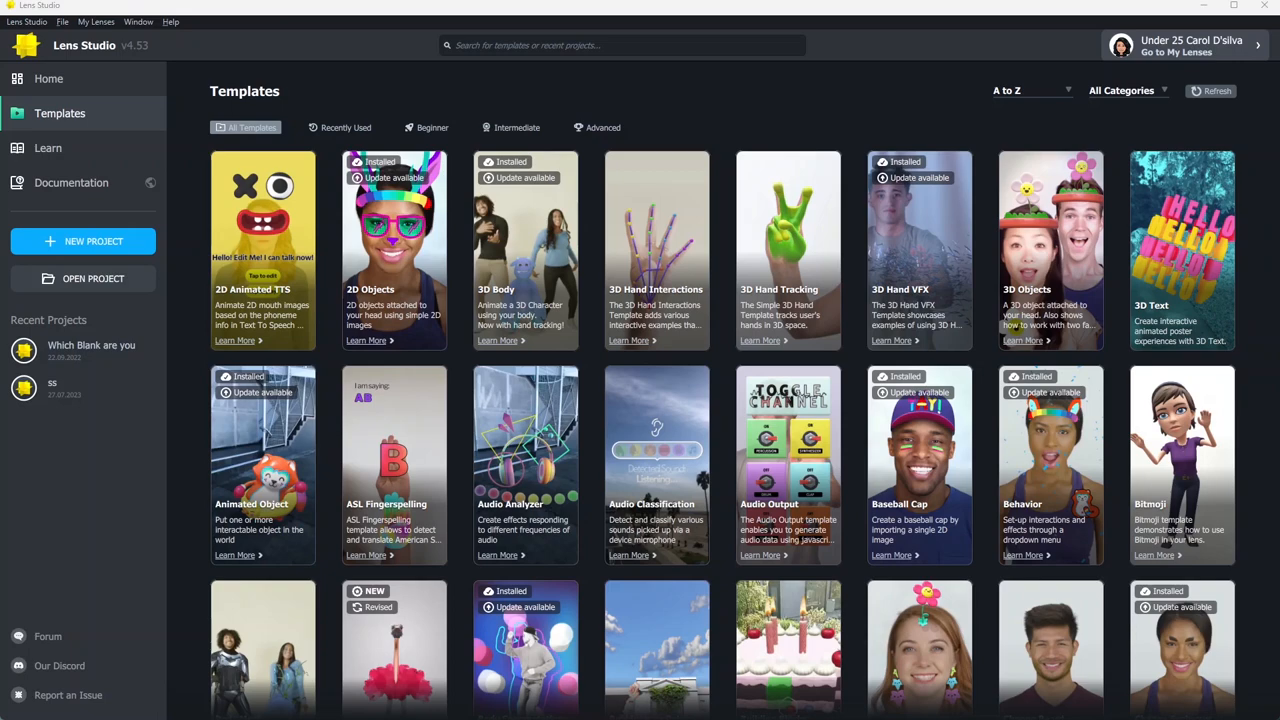
mouse_move(1050, 464)
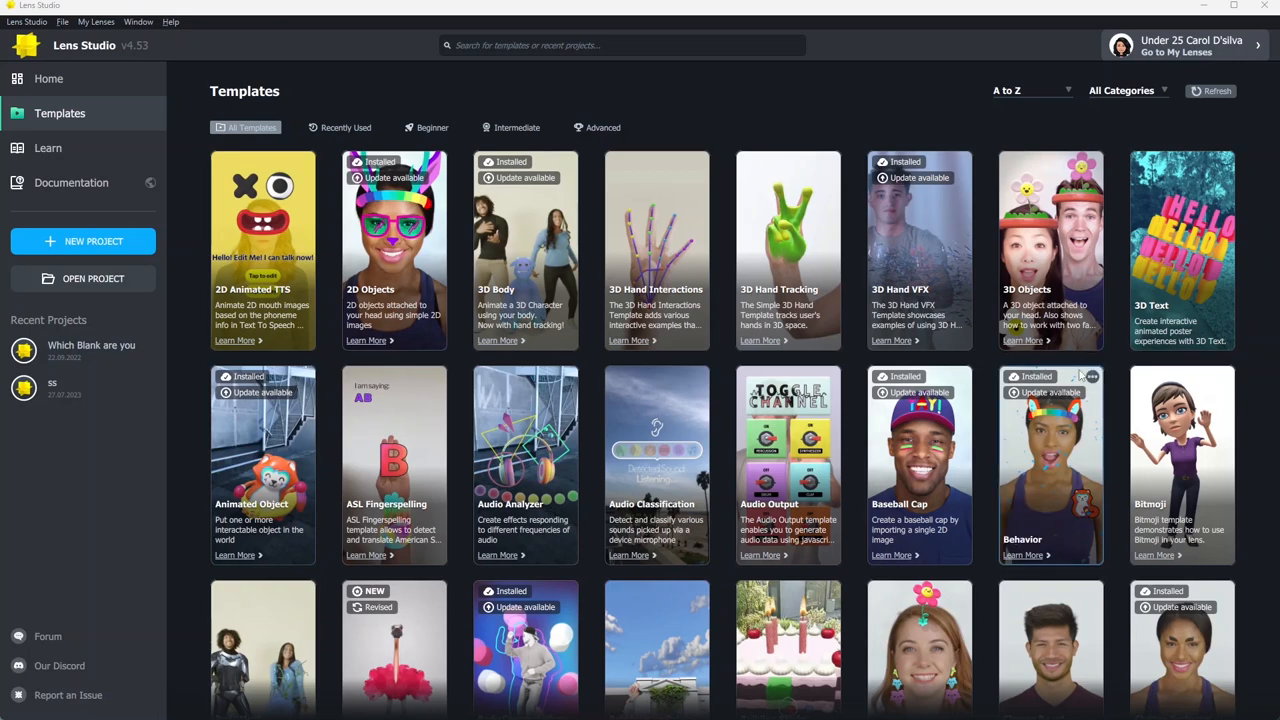
Step: Scroll the Templates home page down to the Music Video template card
scroll(down, 3)
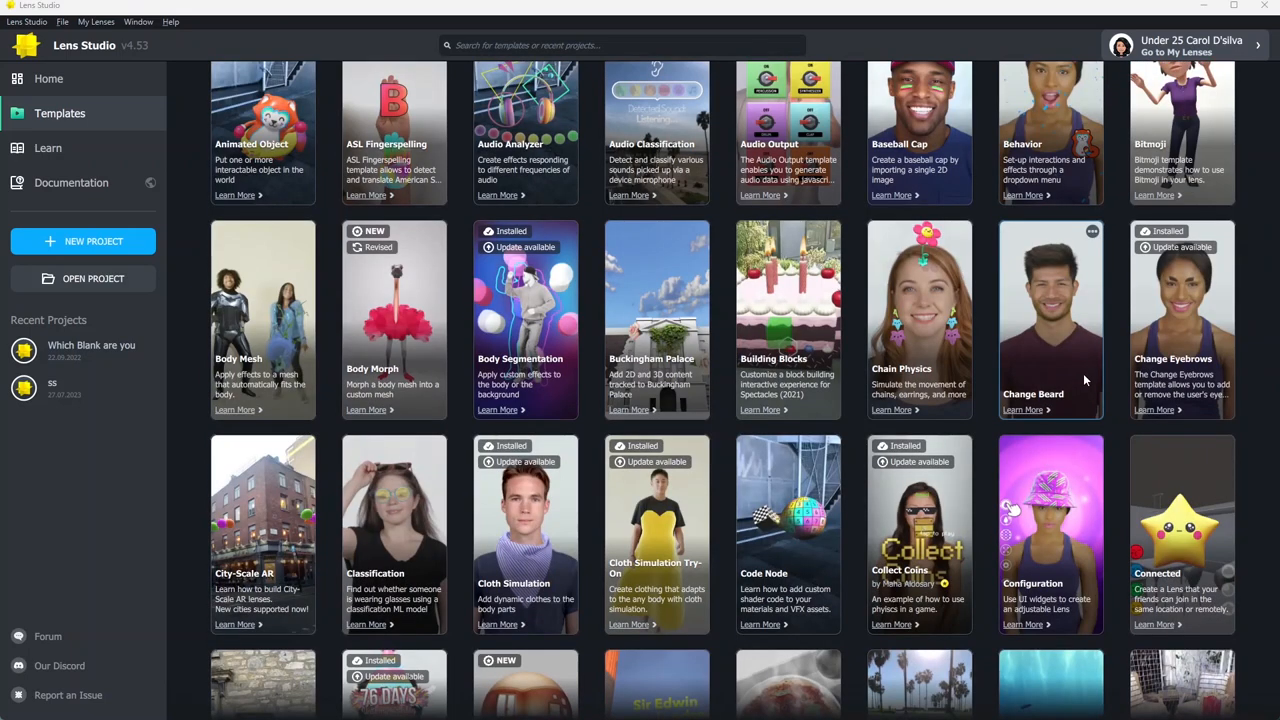
scroll(down, 3)
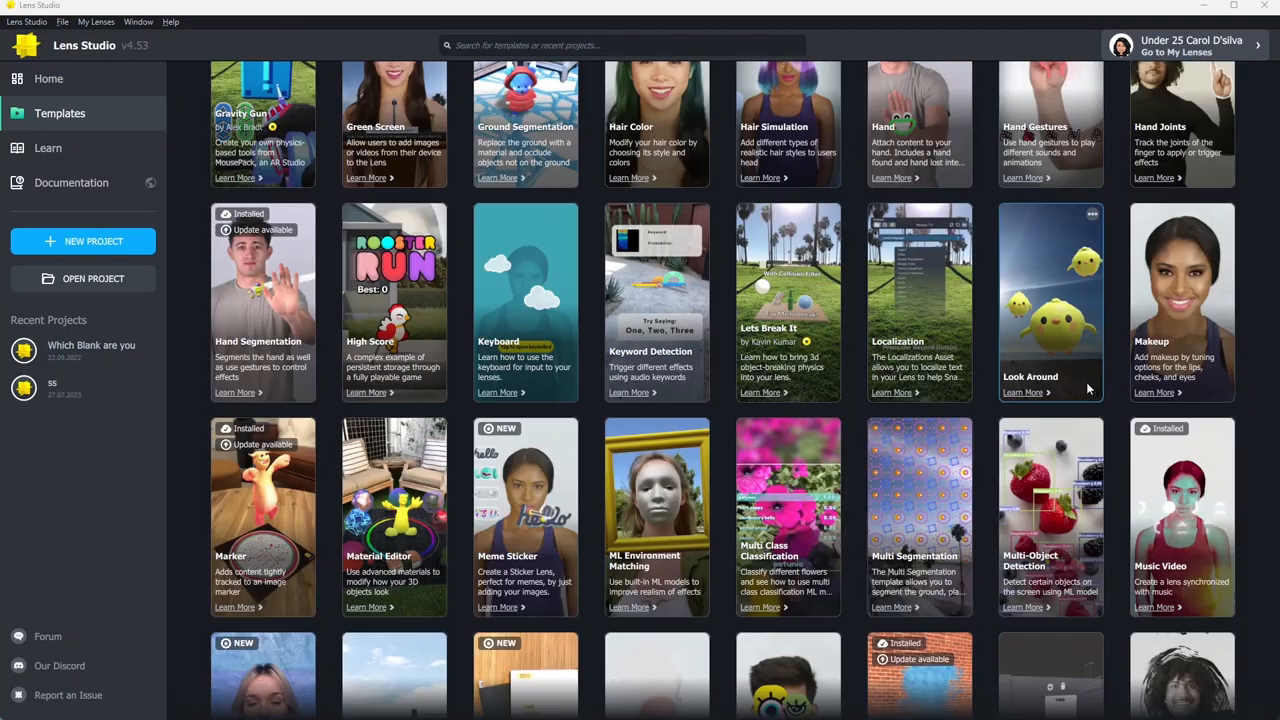
scroll(down, 3)
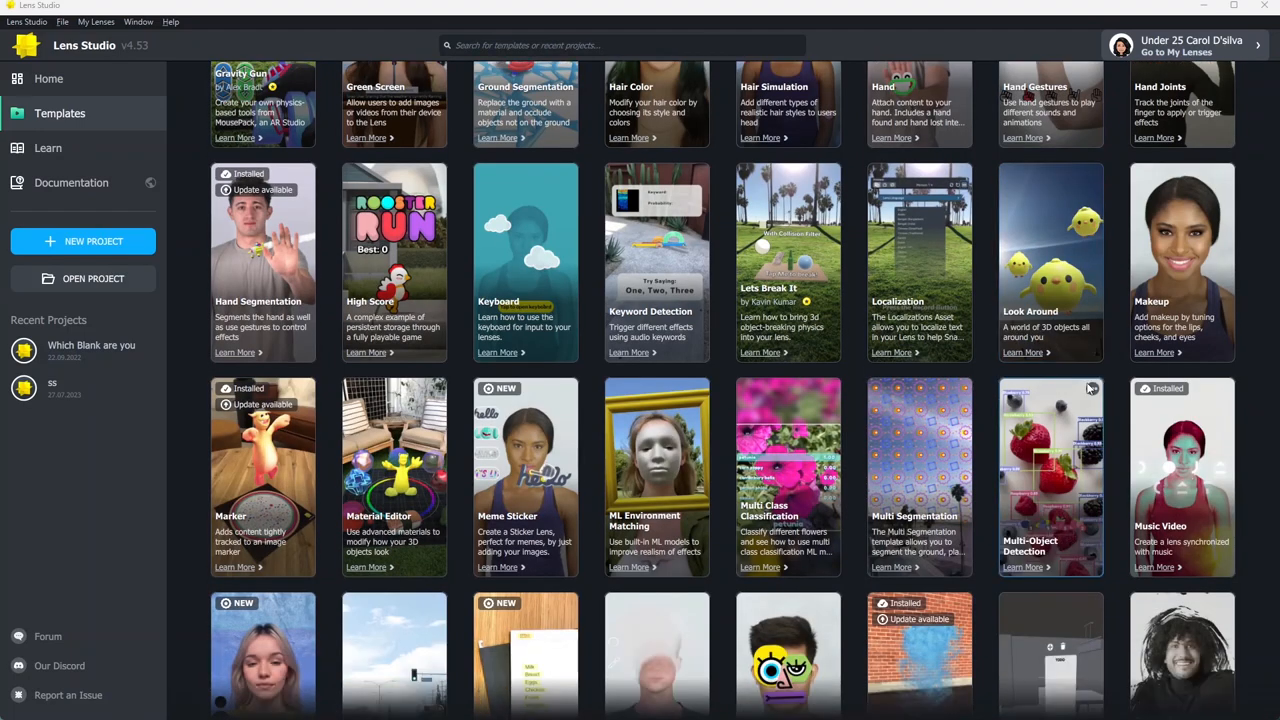
scroll(down, 3)
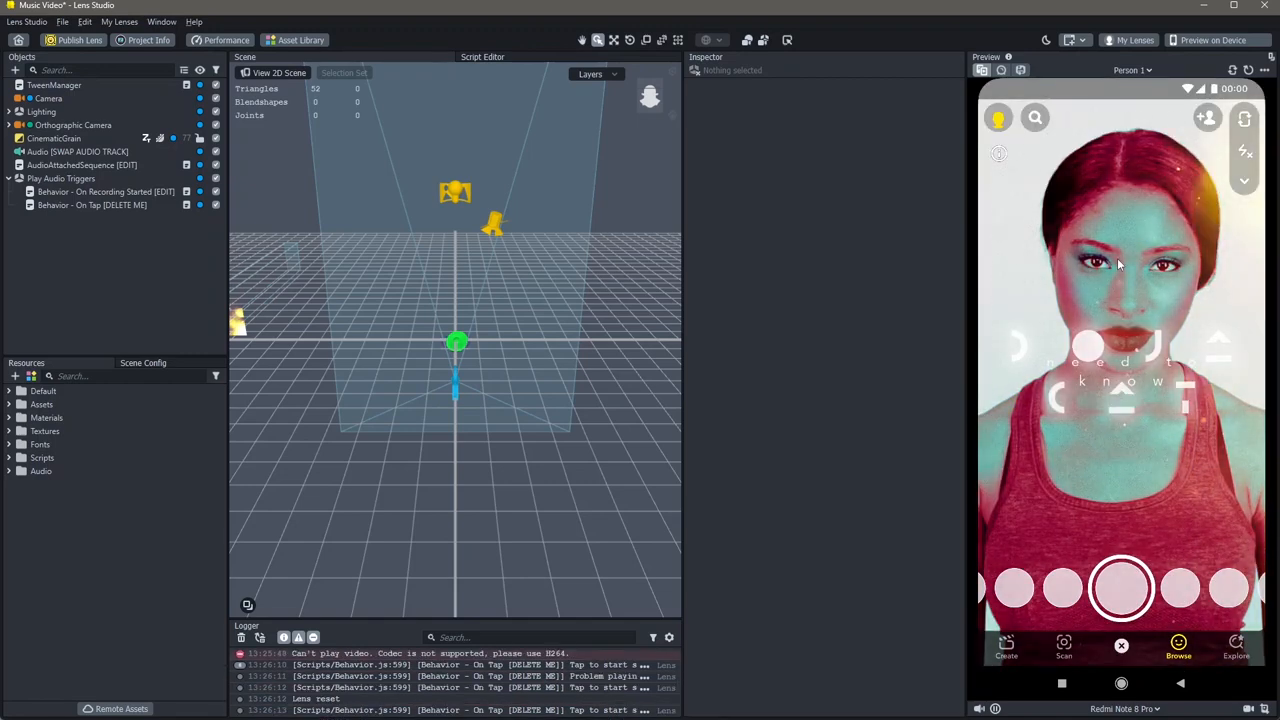
Step: Import the first 'If The World Was Ending' track from the Asset Library's Music section, then close the library
click(82, 164)
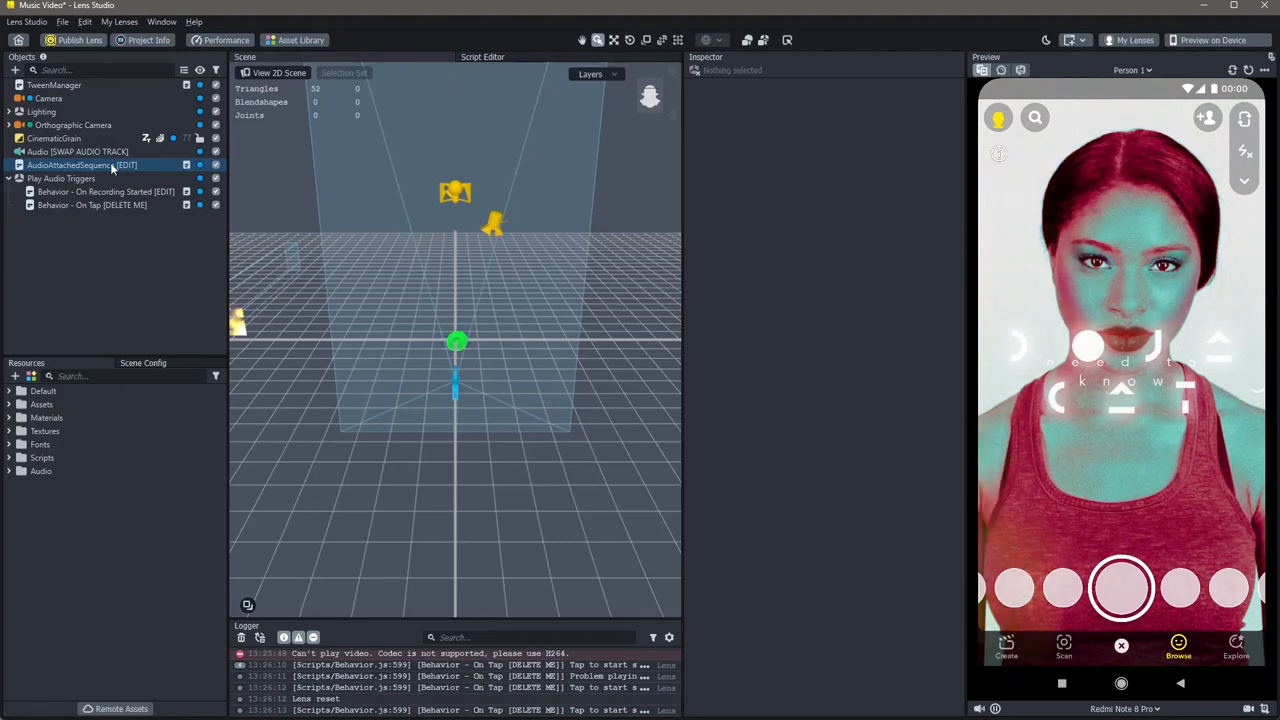
click(78, 152)
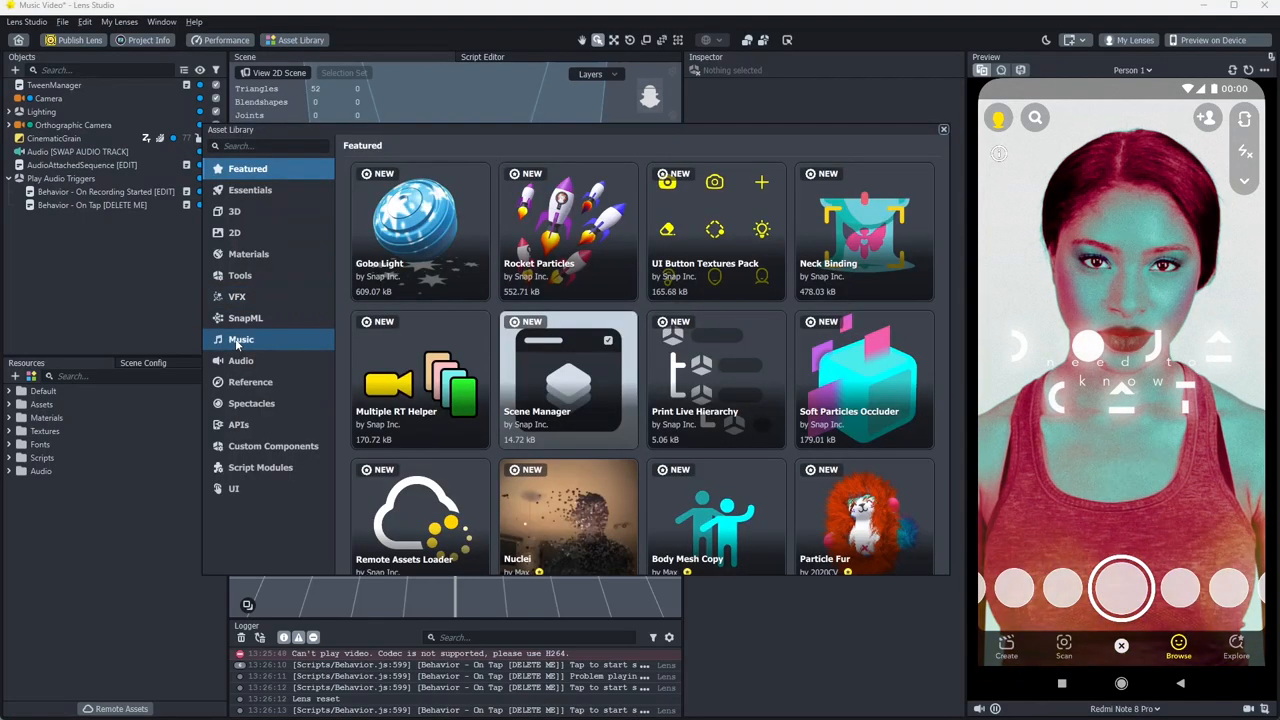
click(240, 340)
text(if the world was ending)
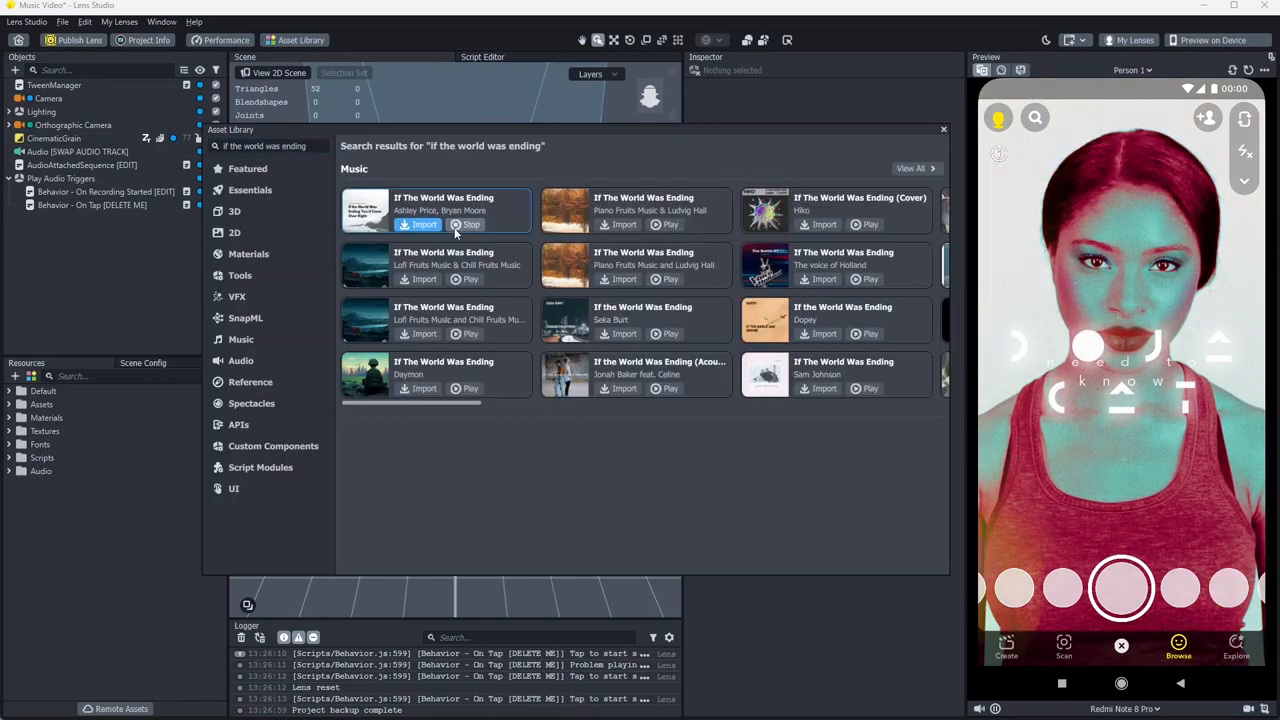
click(424, 224)
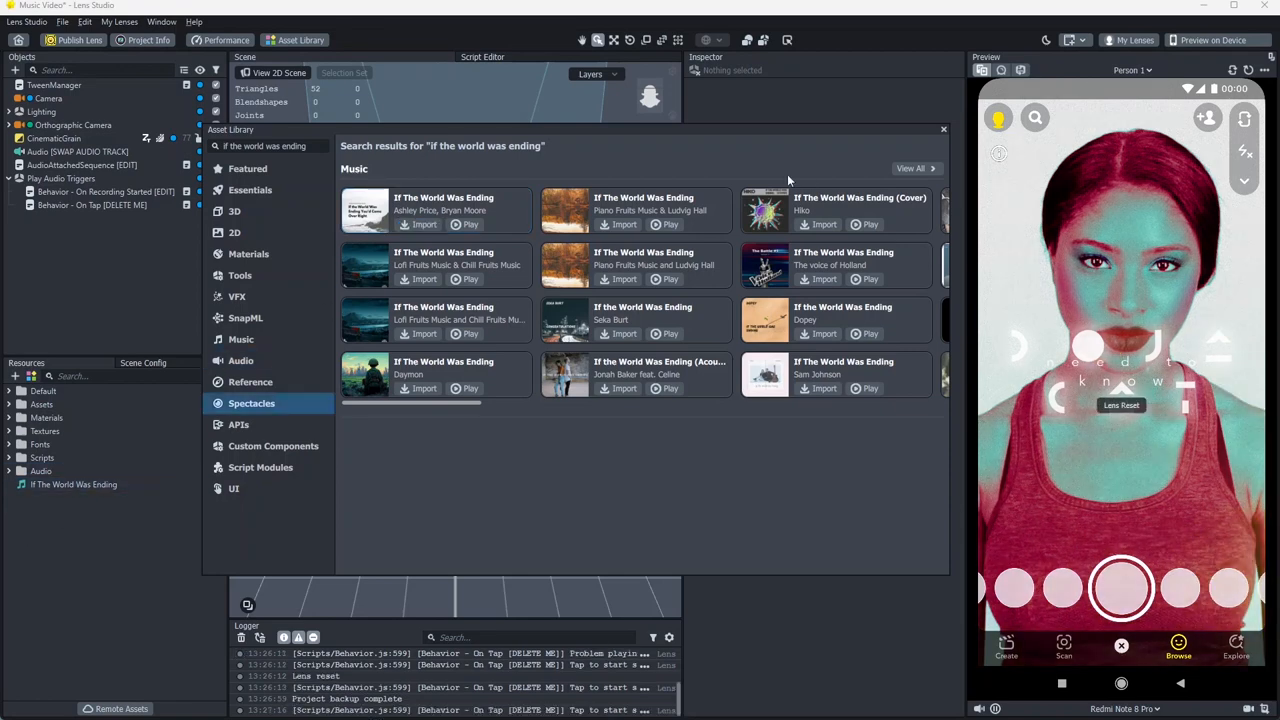
click(942, 128)
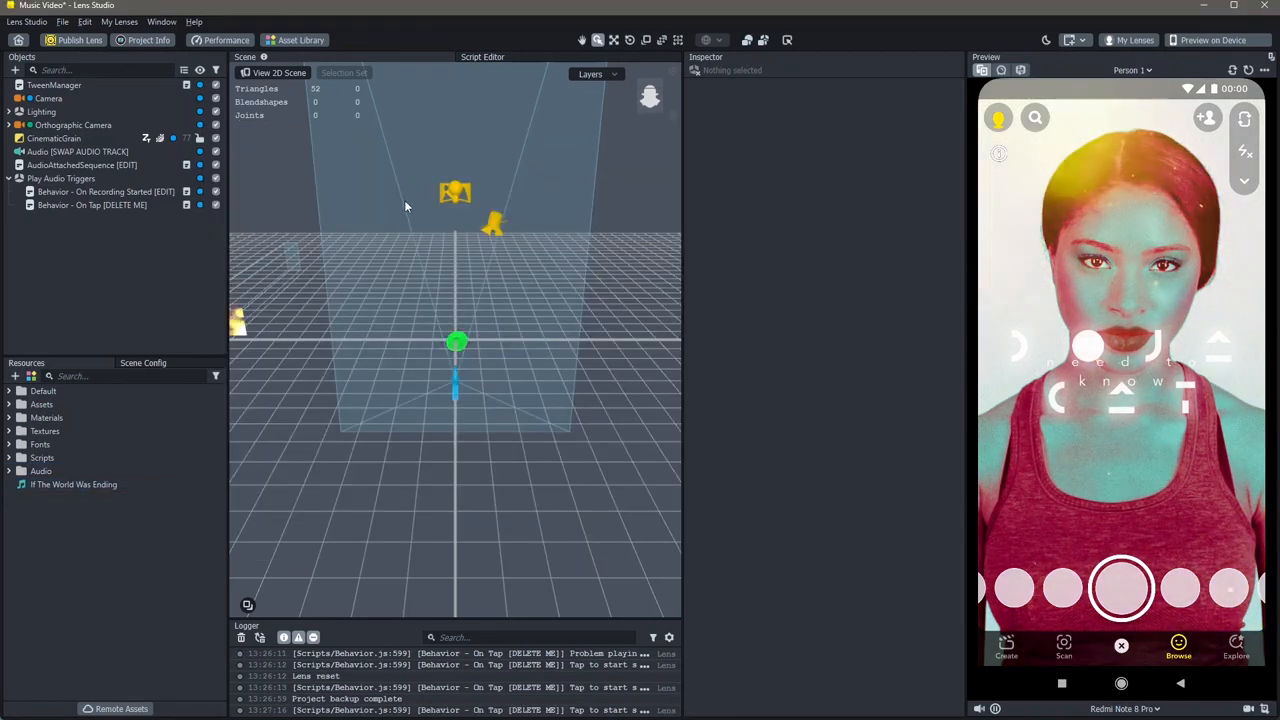
Step: Set Audio [SWAP AUDIO TRACK]'s Audio Track to If The World Was Ending and reset the preview
click(78, 152)
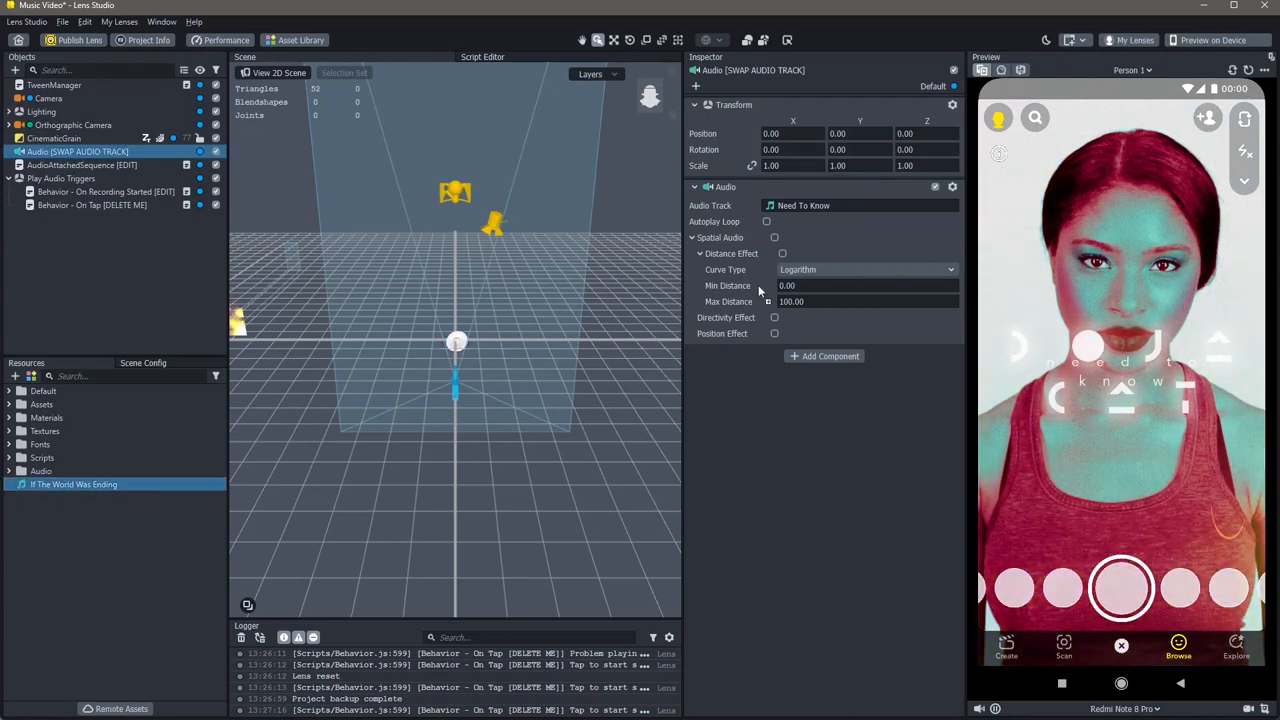
click(858, 204)
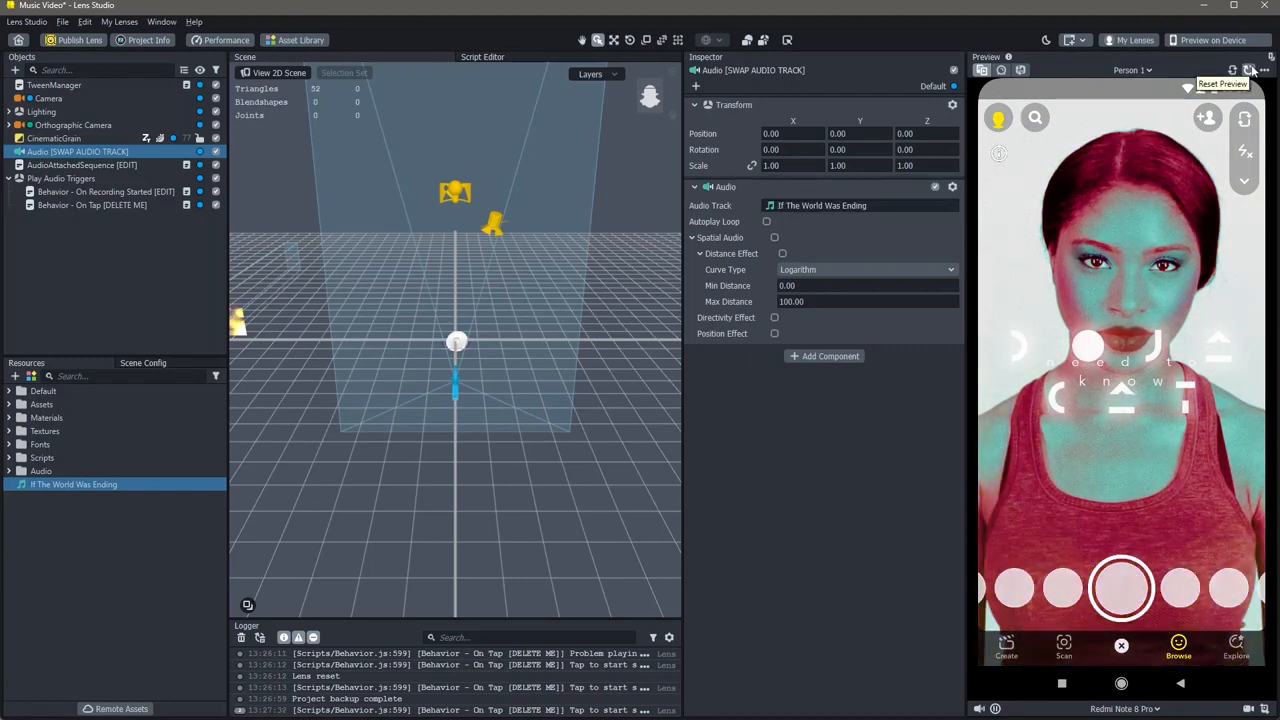
click(1248, 68)
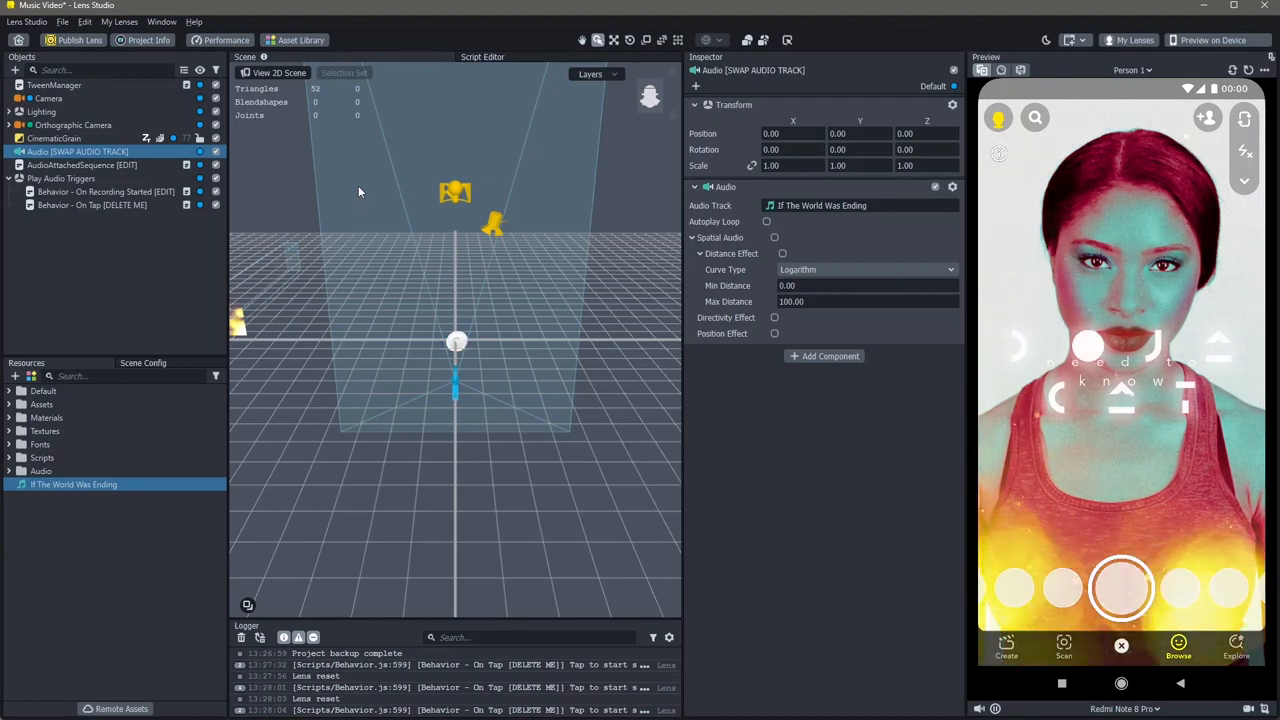
Step: Inspect AudioAttachedSequence's Timestamps and Scene Objects and locate the referenced Screen objects in the hierarchy
click(82, 164)
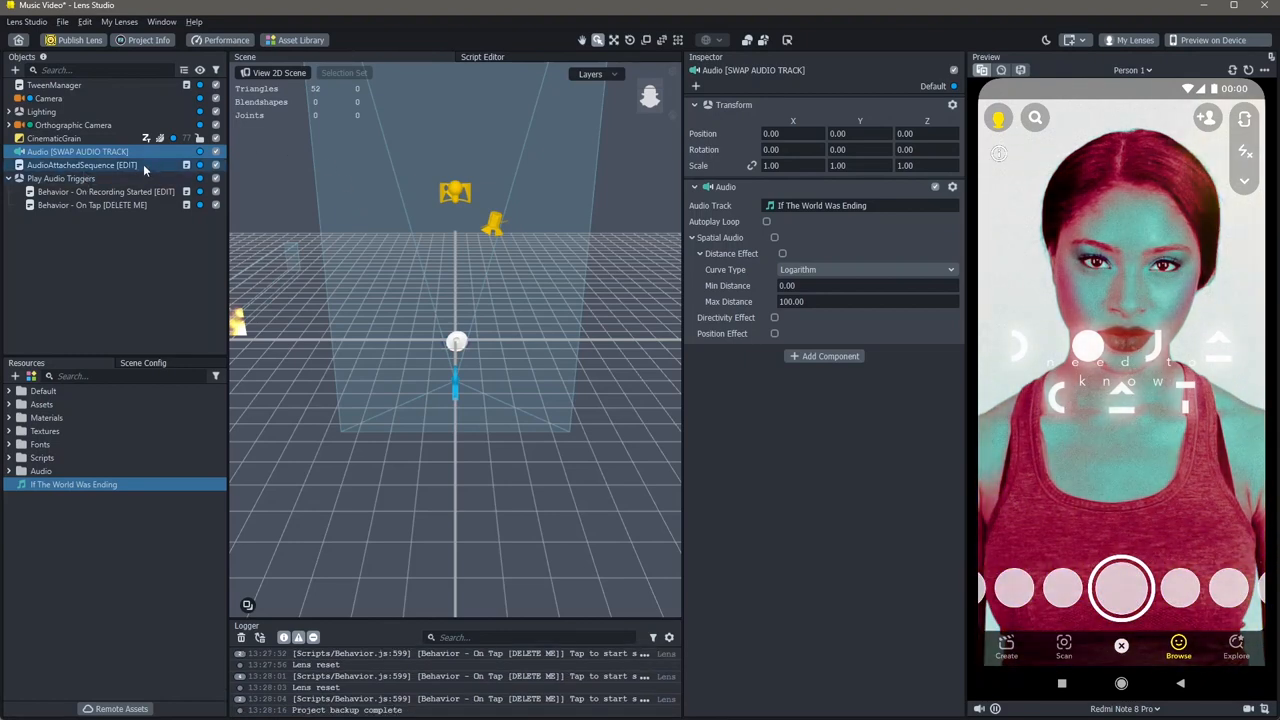
click(82, 164)
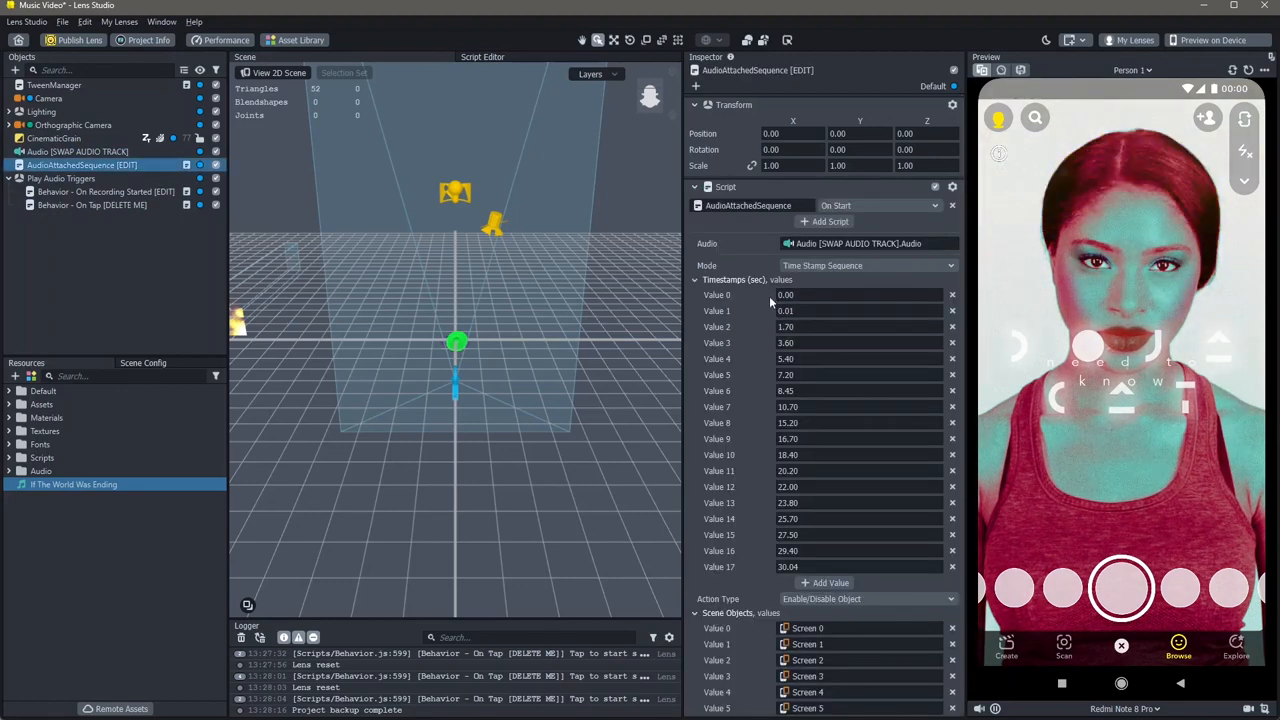
scroll(down, 3)
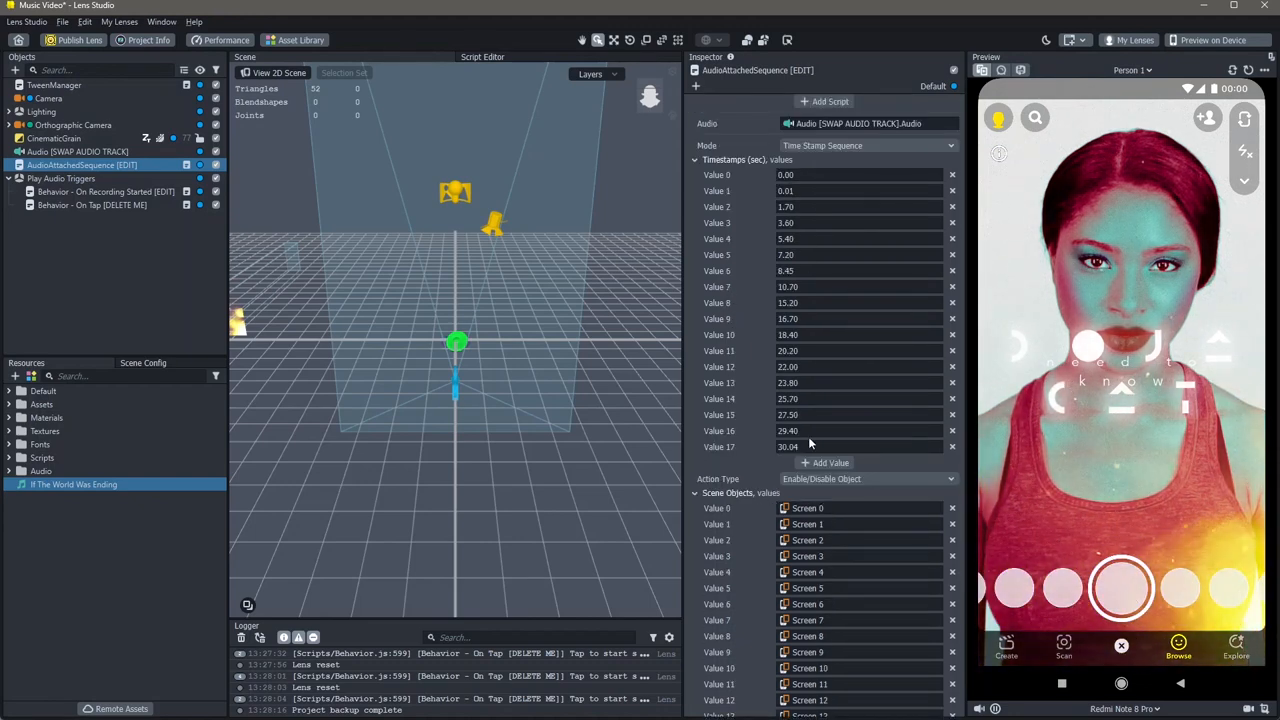
click(856, 190)
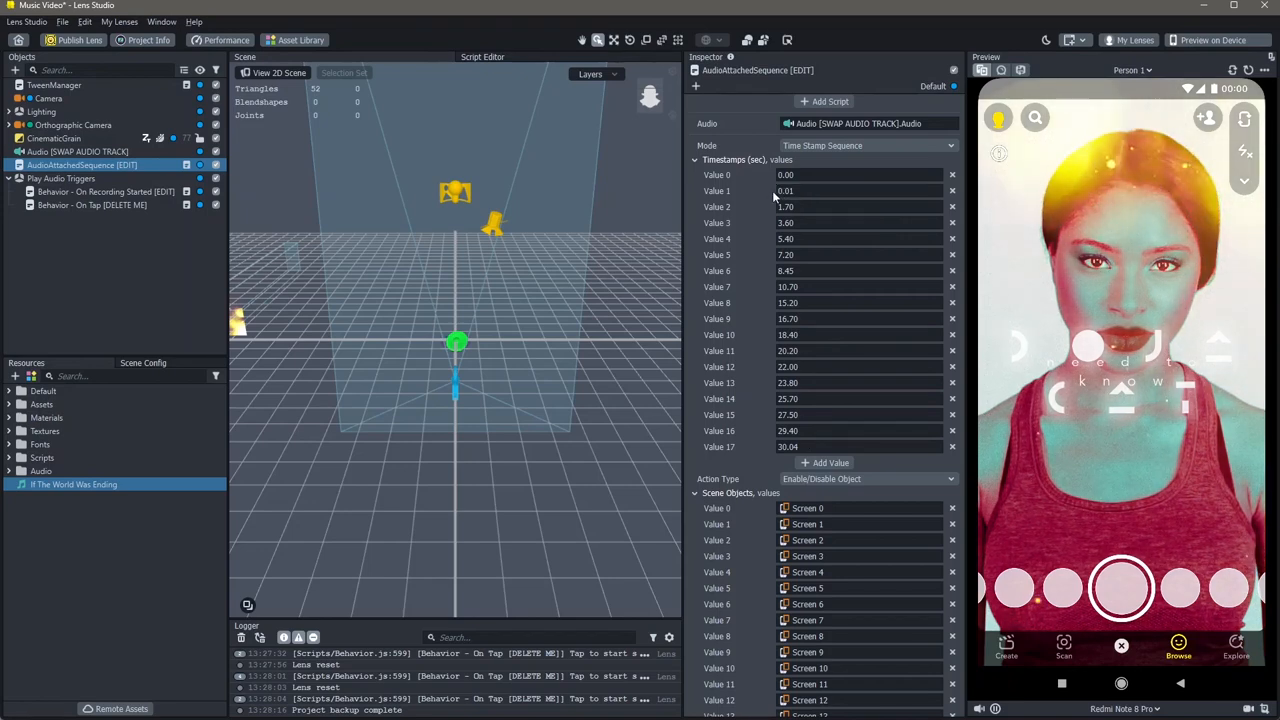
click(860, 206)
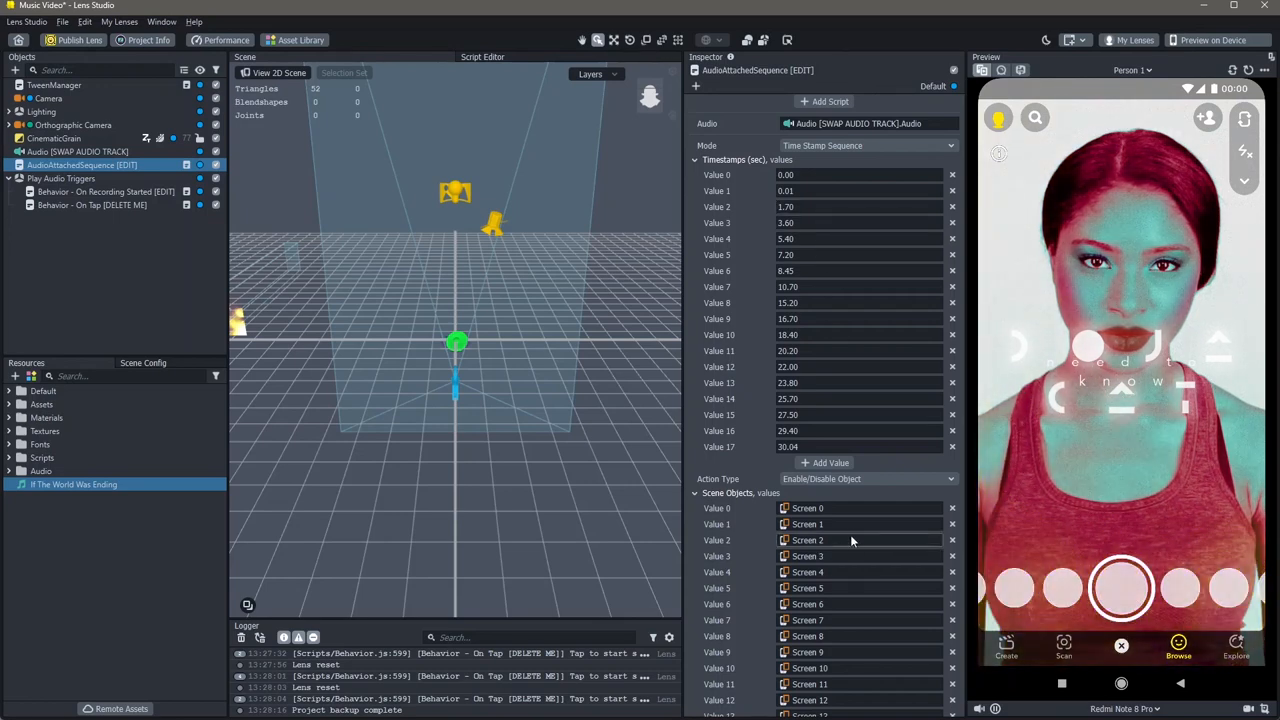
click(16, 124)
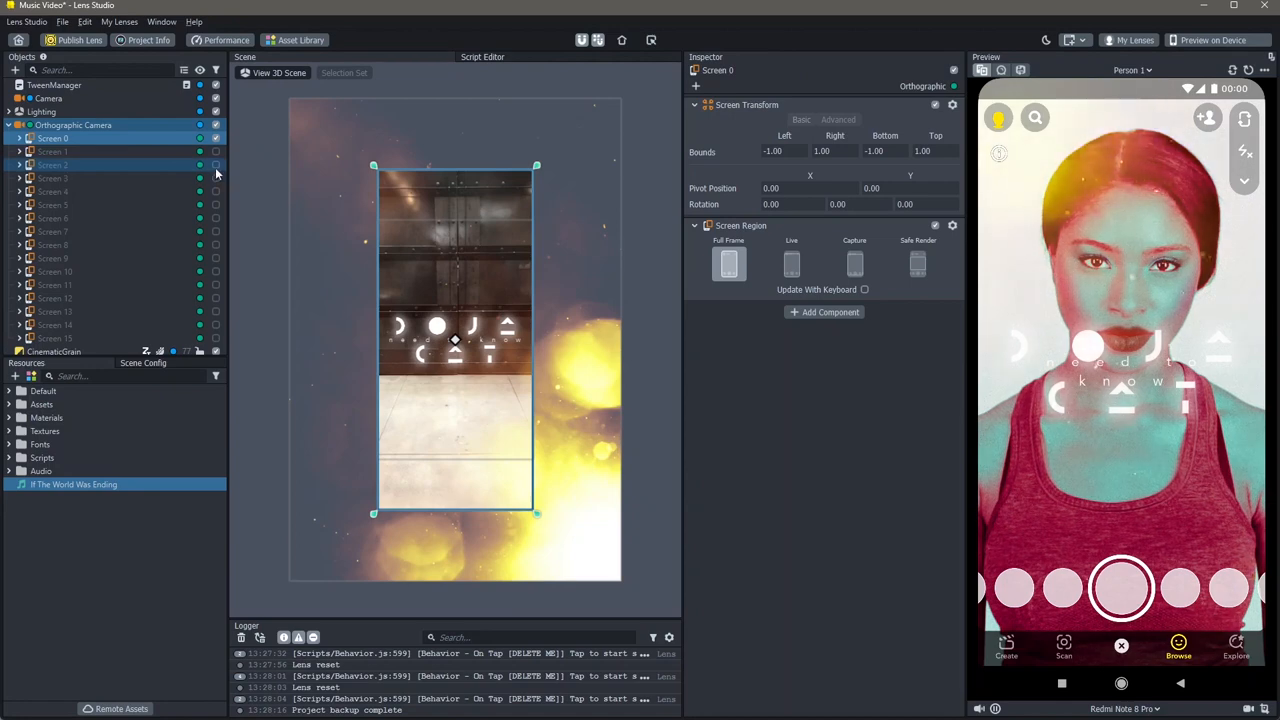
click(52, 164)
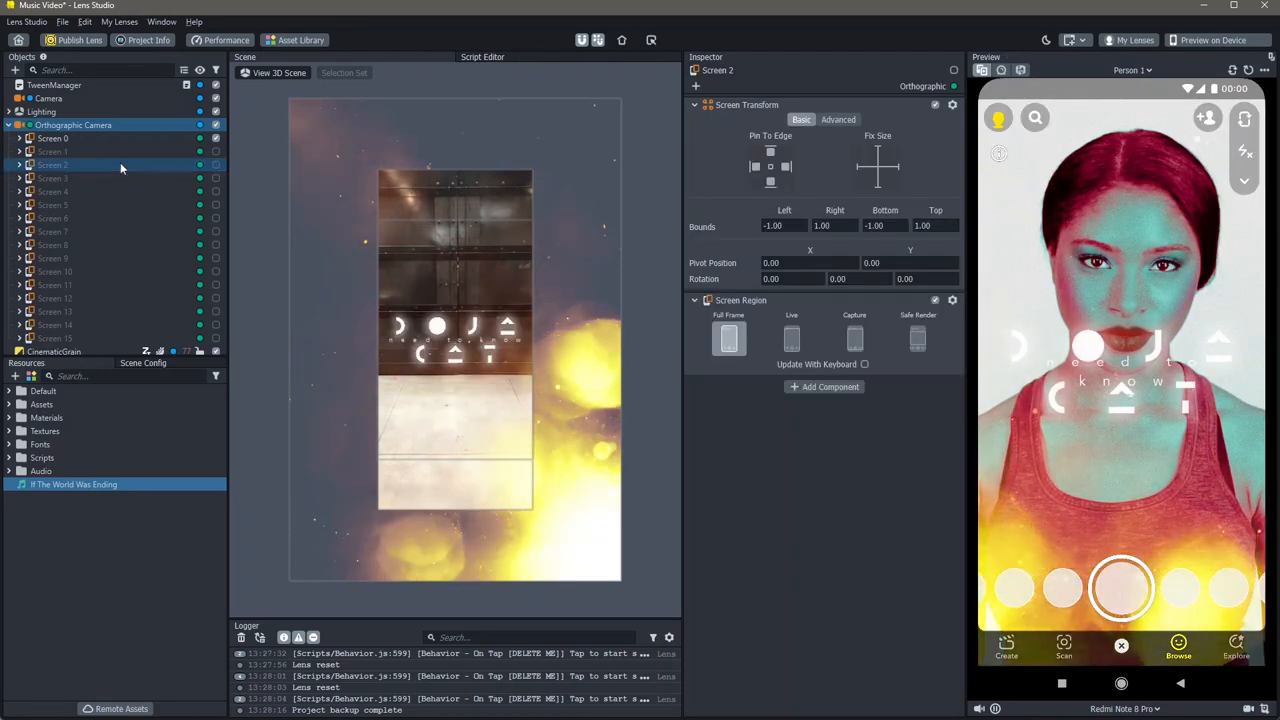
click(52, 164)
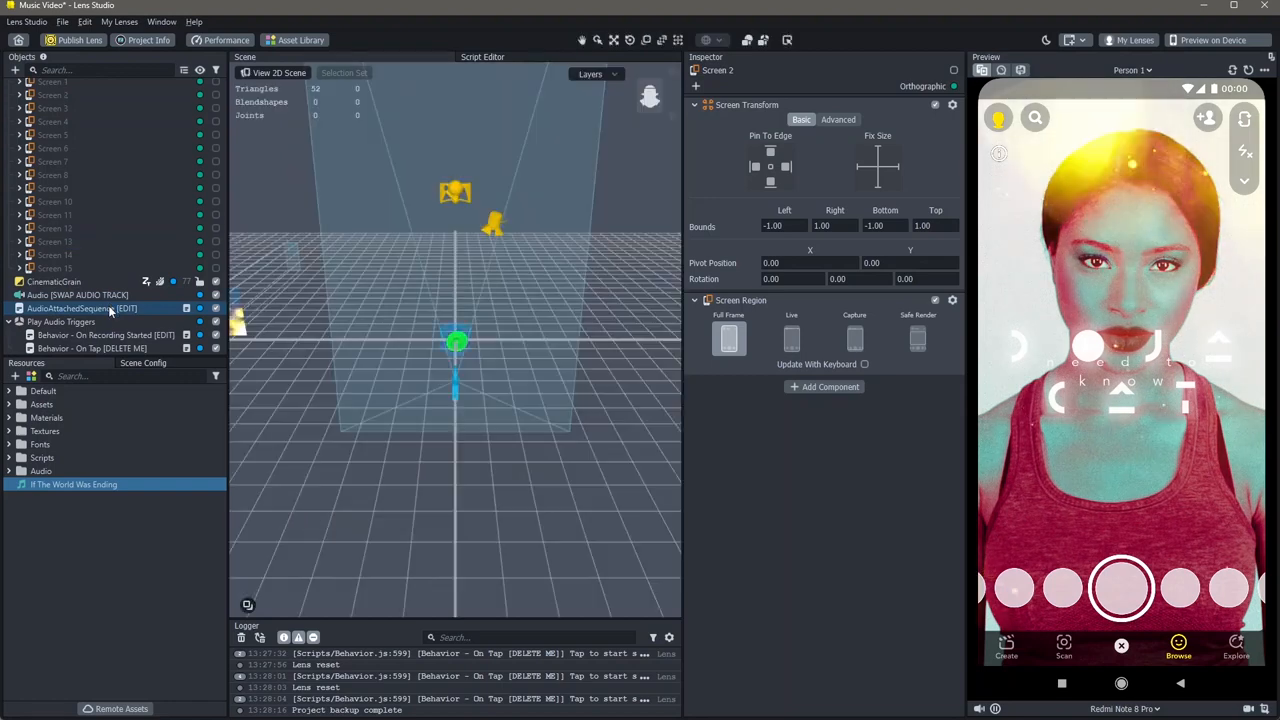
Step: Delete Doja Logo, Color Correction and 2DMakeupHelper from Screen 0, keeping Face and Need To Know
click(82, 308)
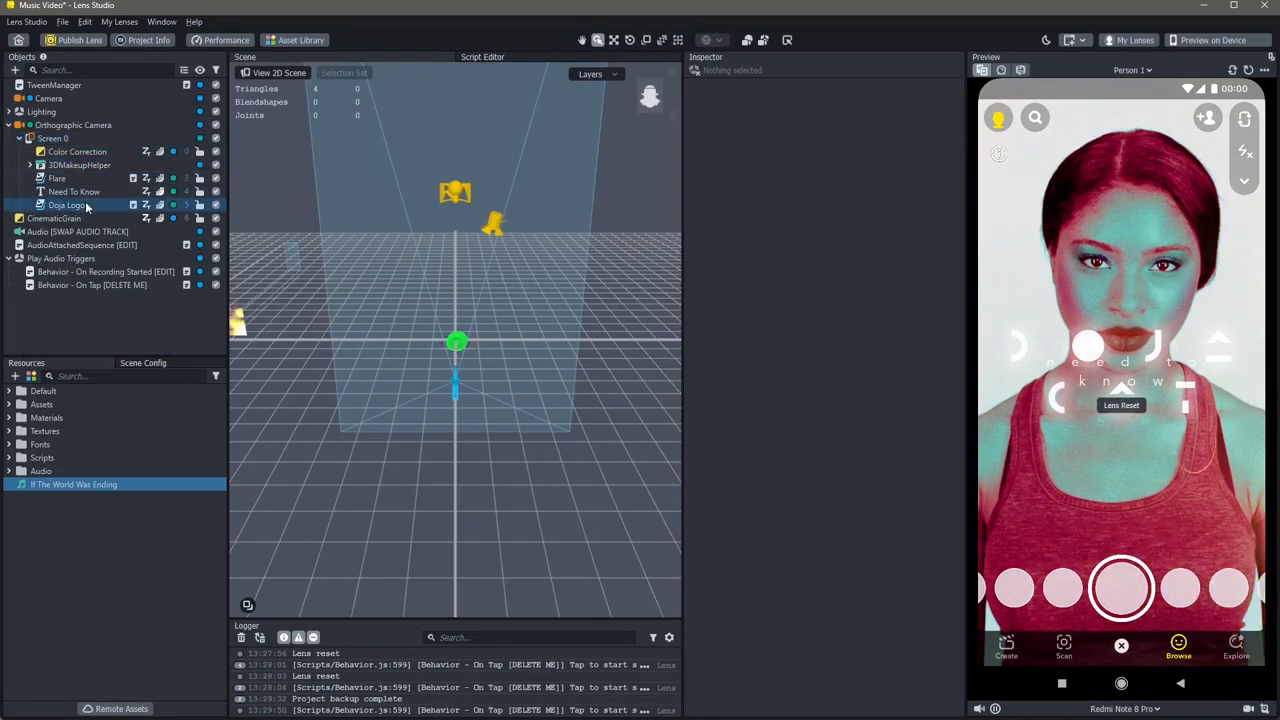
click(68, 204)
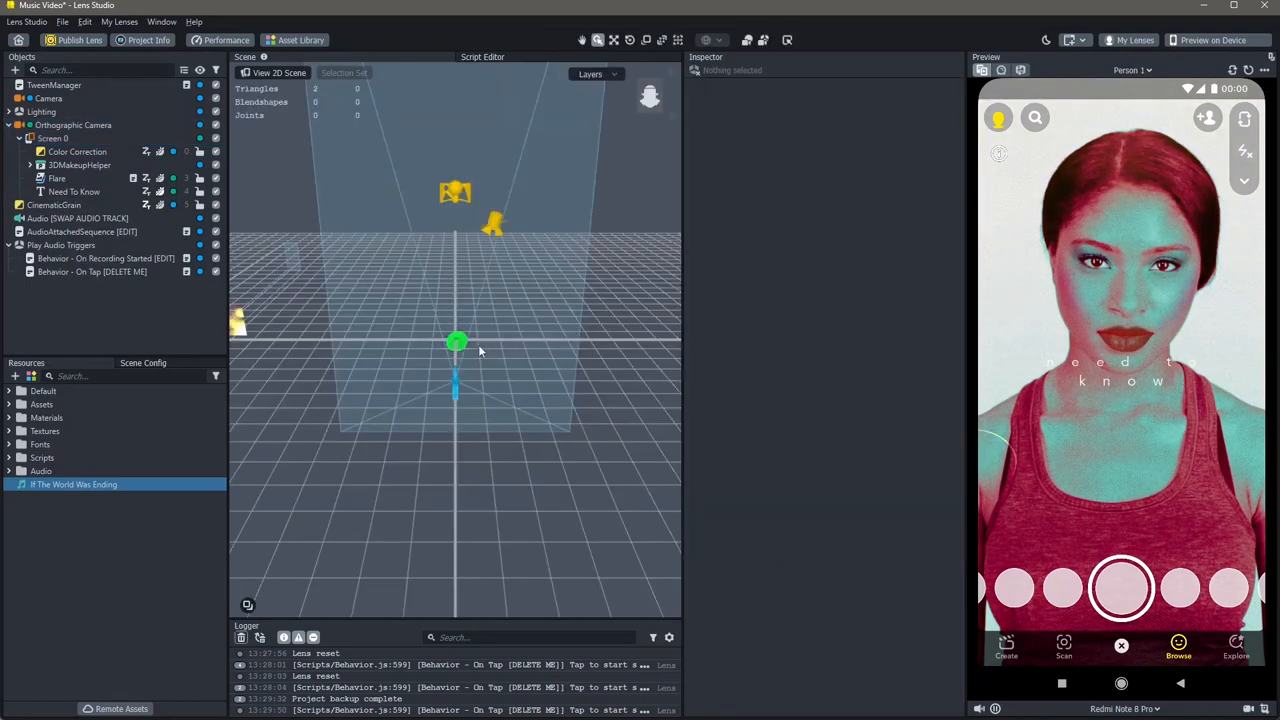
click(80, 164)
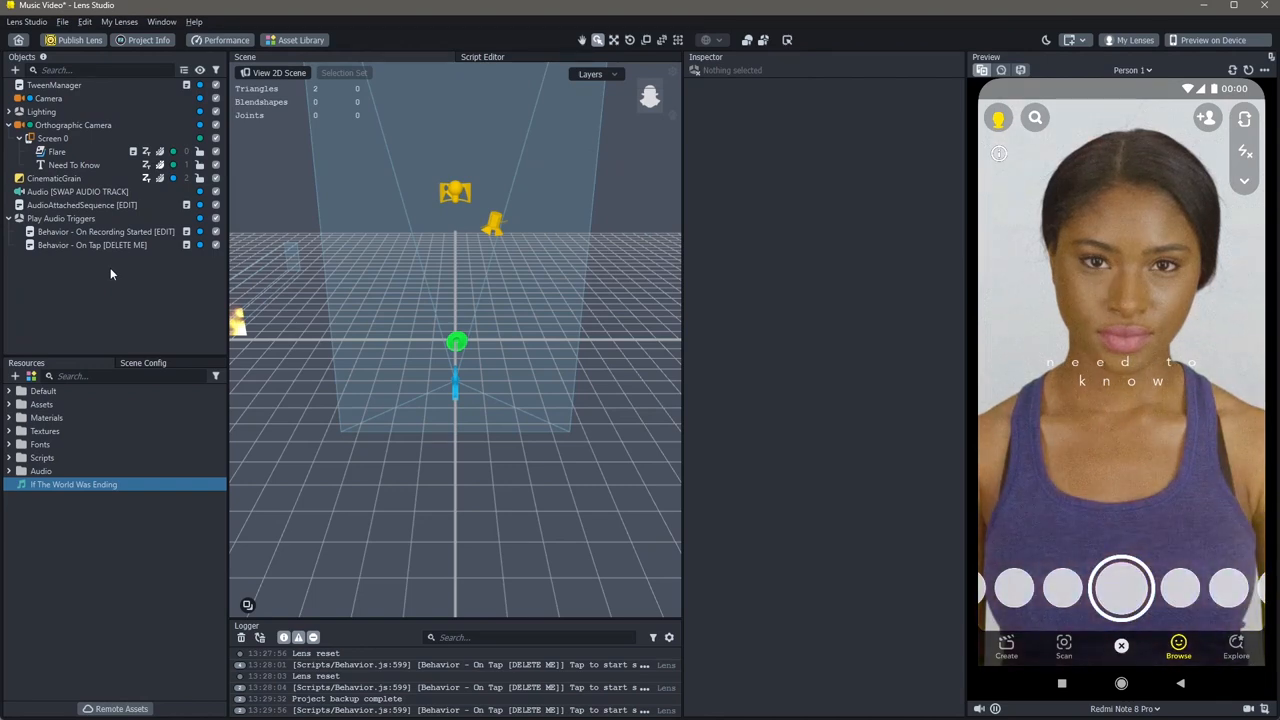
Step: Replace the Need To Know text with 'if the world was ending' and lower Letter Spacing so it fits on one line
click(74, 164)
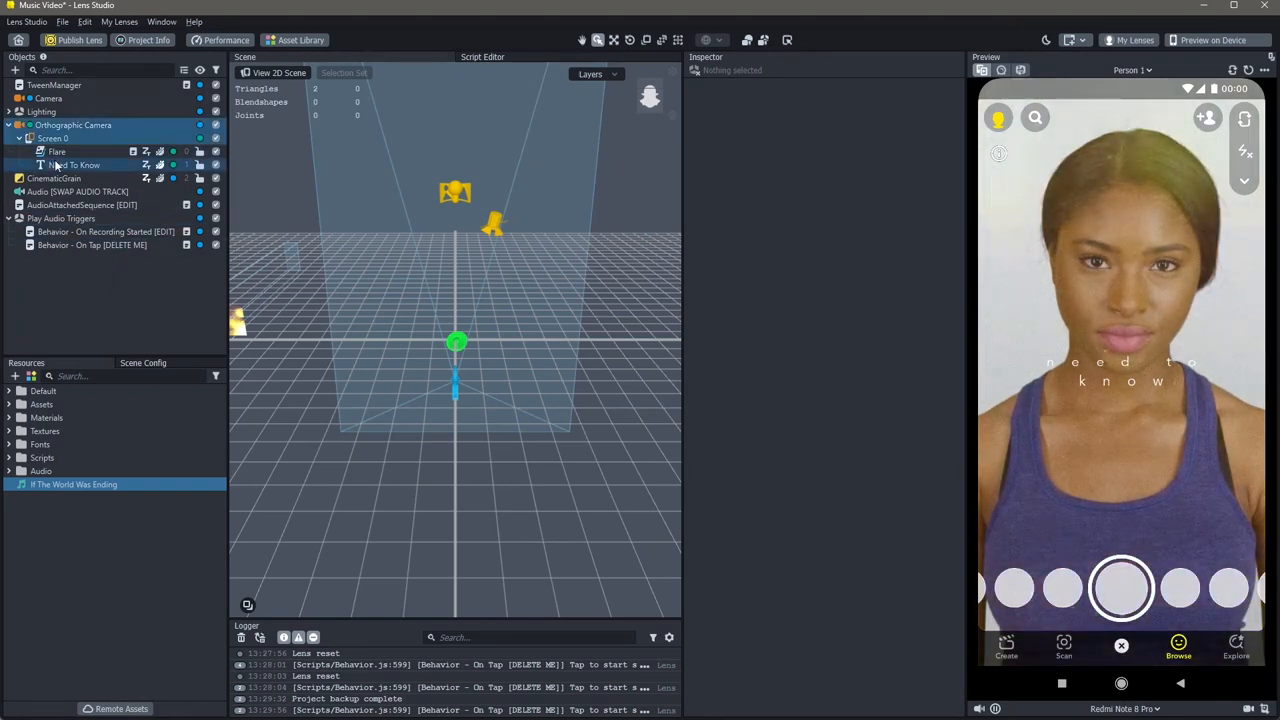
click(76, 164)
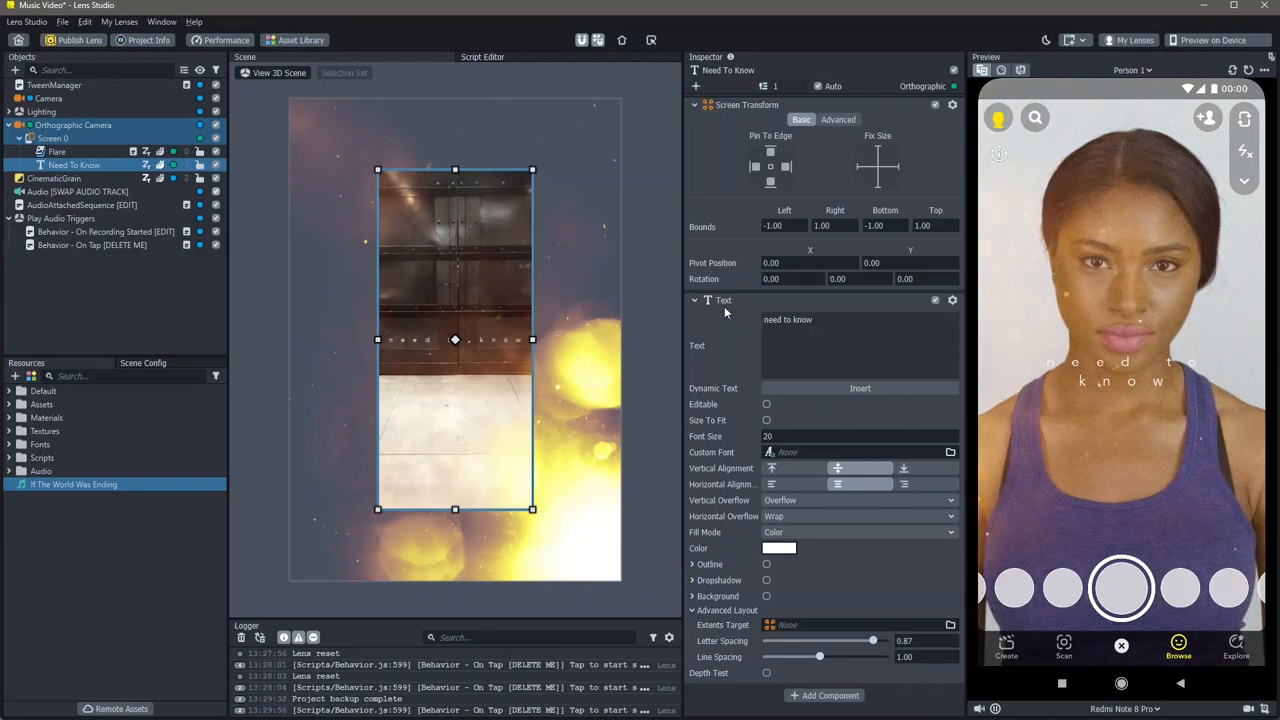
double_click(788, 320)
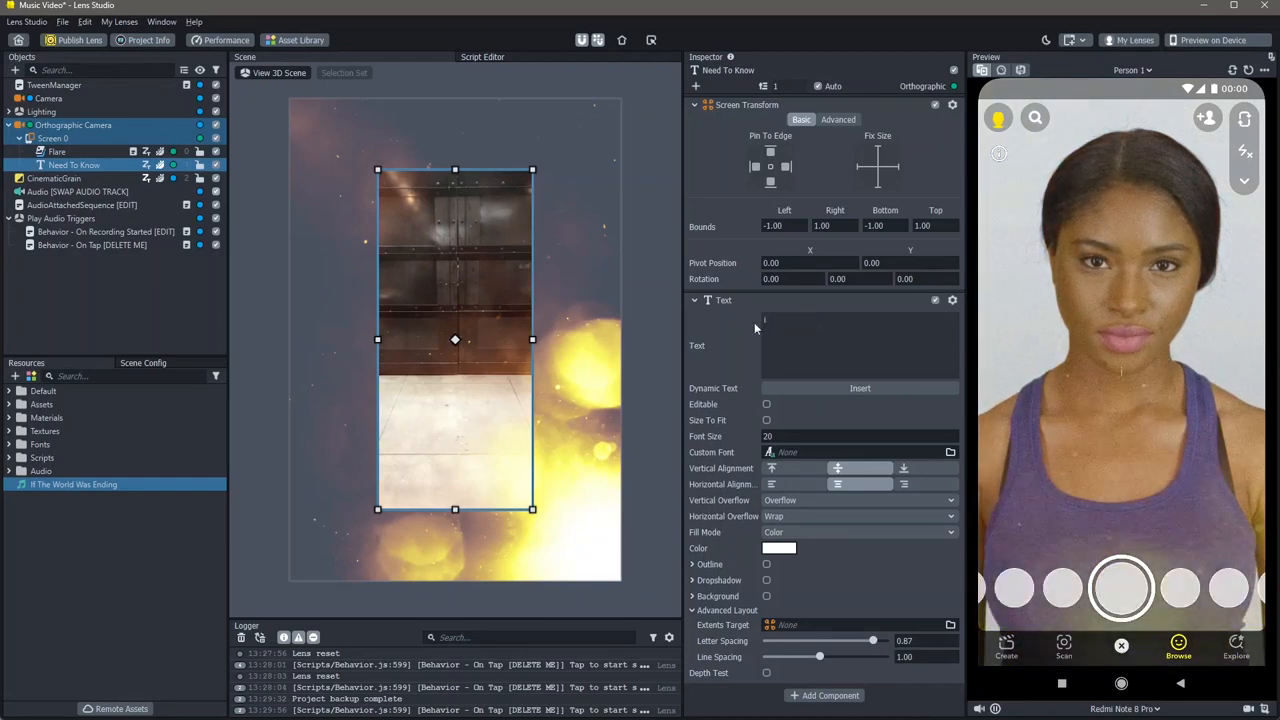
text(if the world was ending)
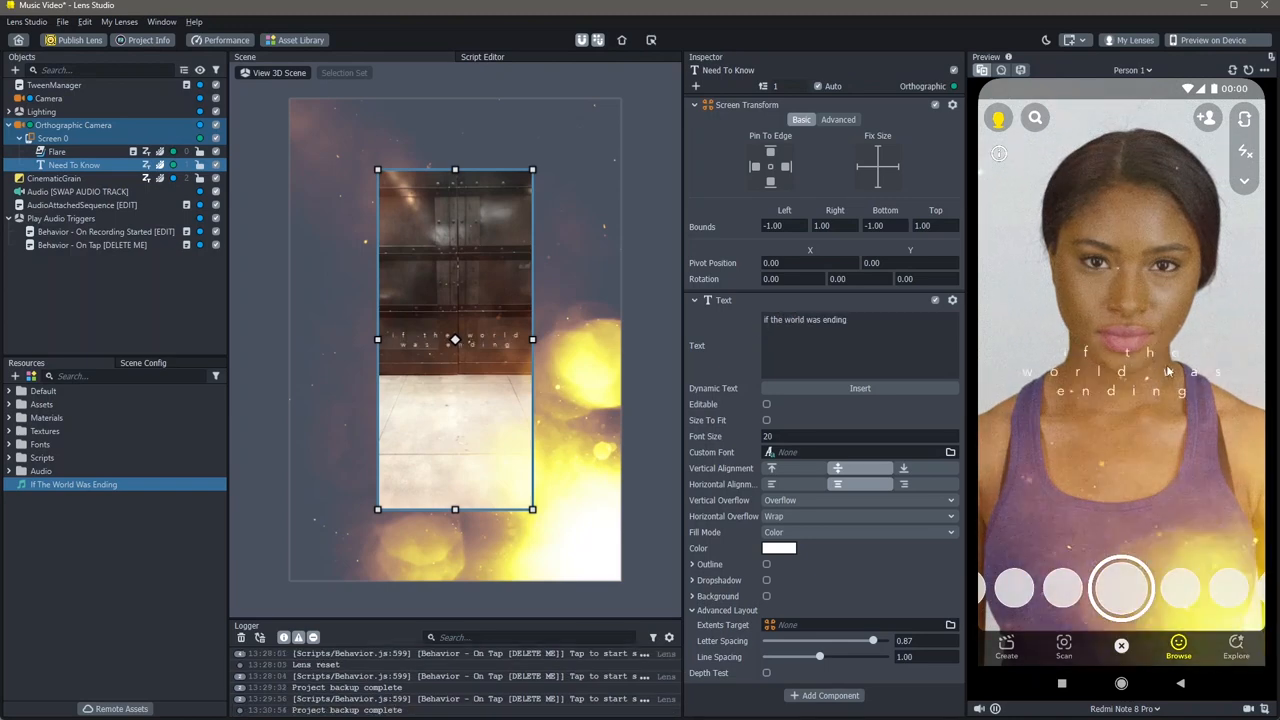
drag(872, 640, 848, 640)
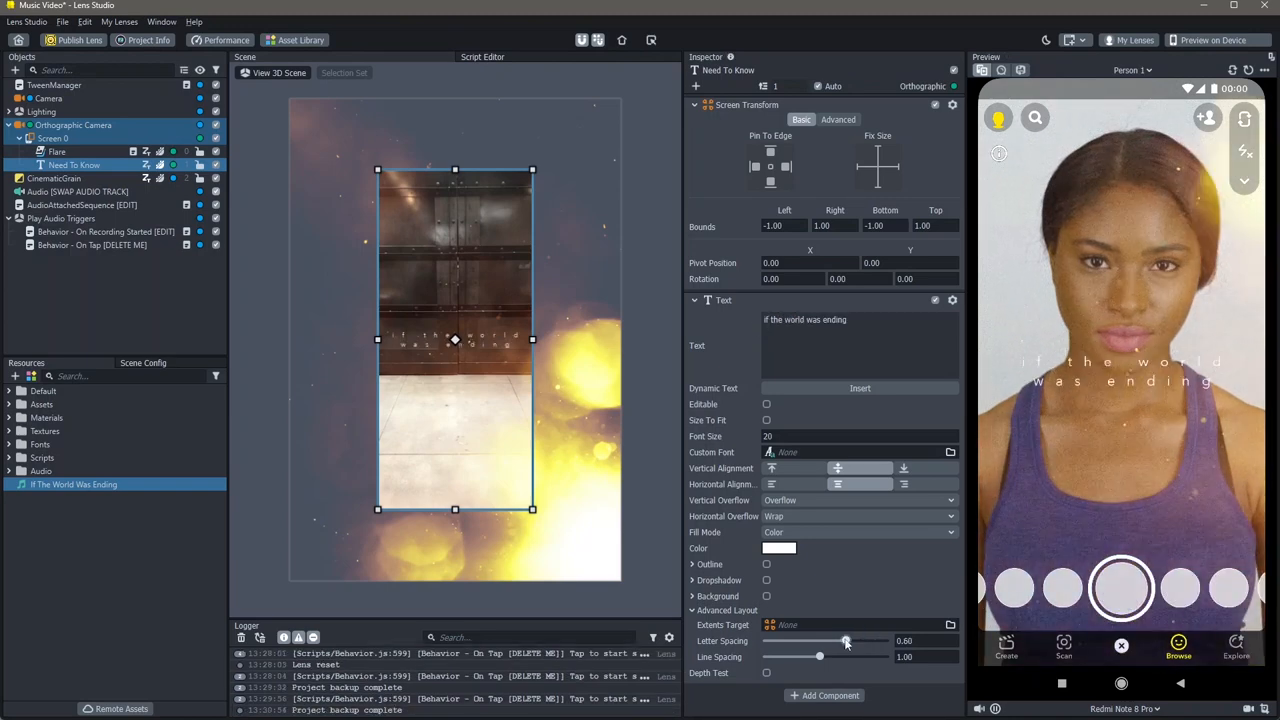
drag(846, 640, 820, 640)
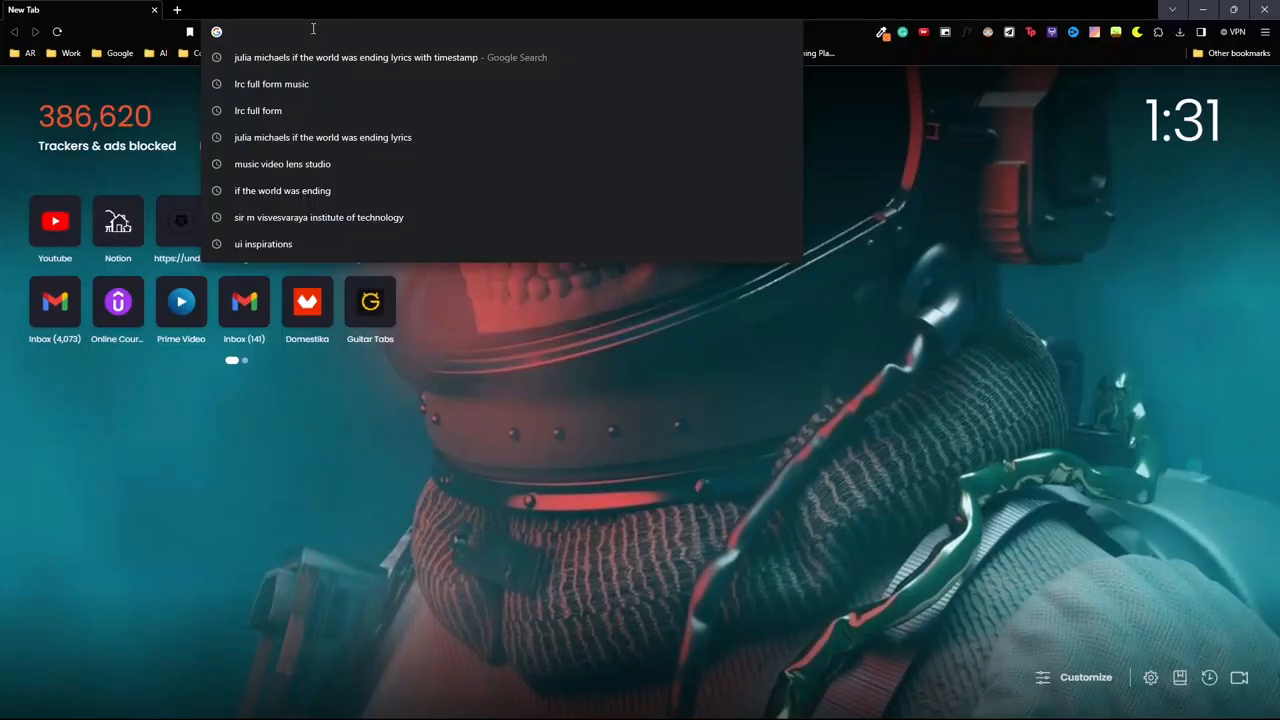
Step: Search 'if the world was ending lrc', download the Megalobiz LRC and name the file 'Lyrics'
text(if the world was ending lrc)
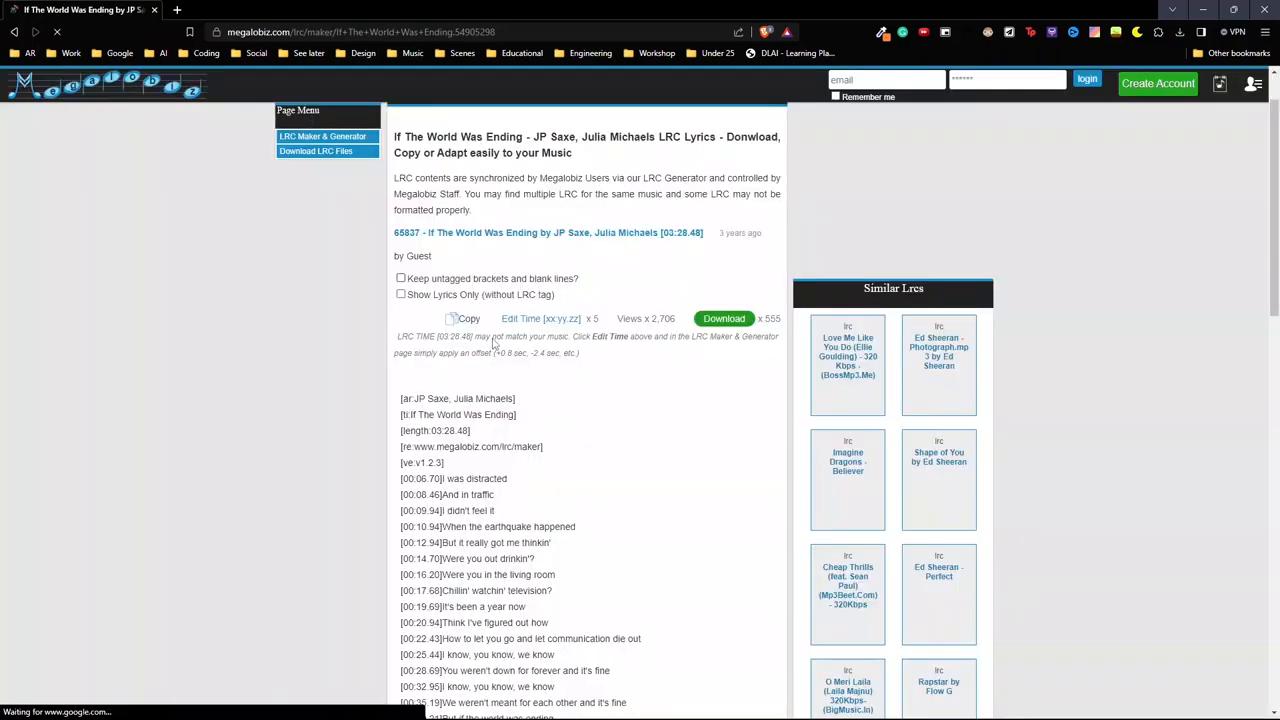
scroll(down, 3)
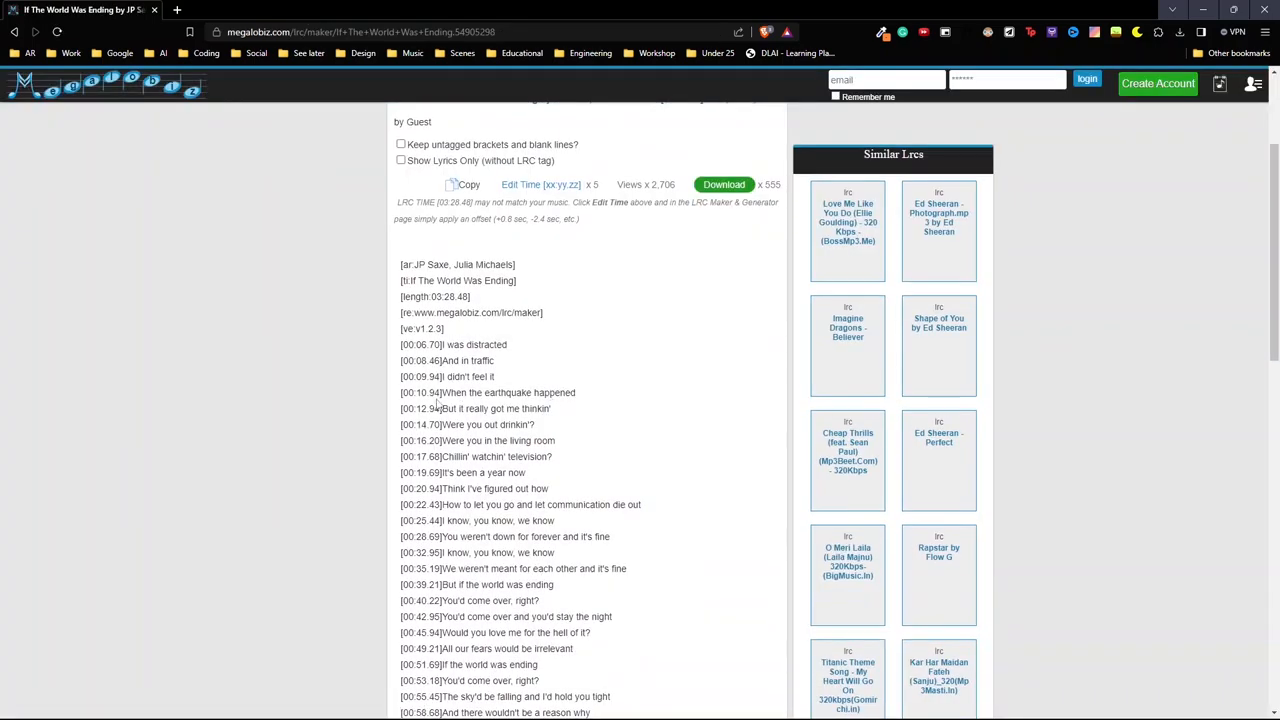
scroll(down, 3)
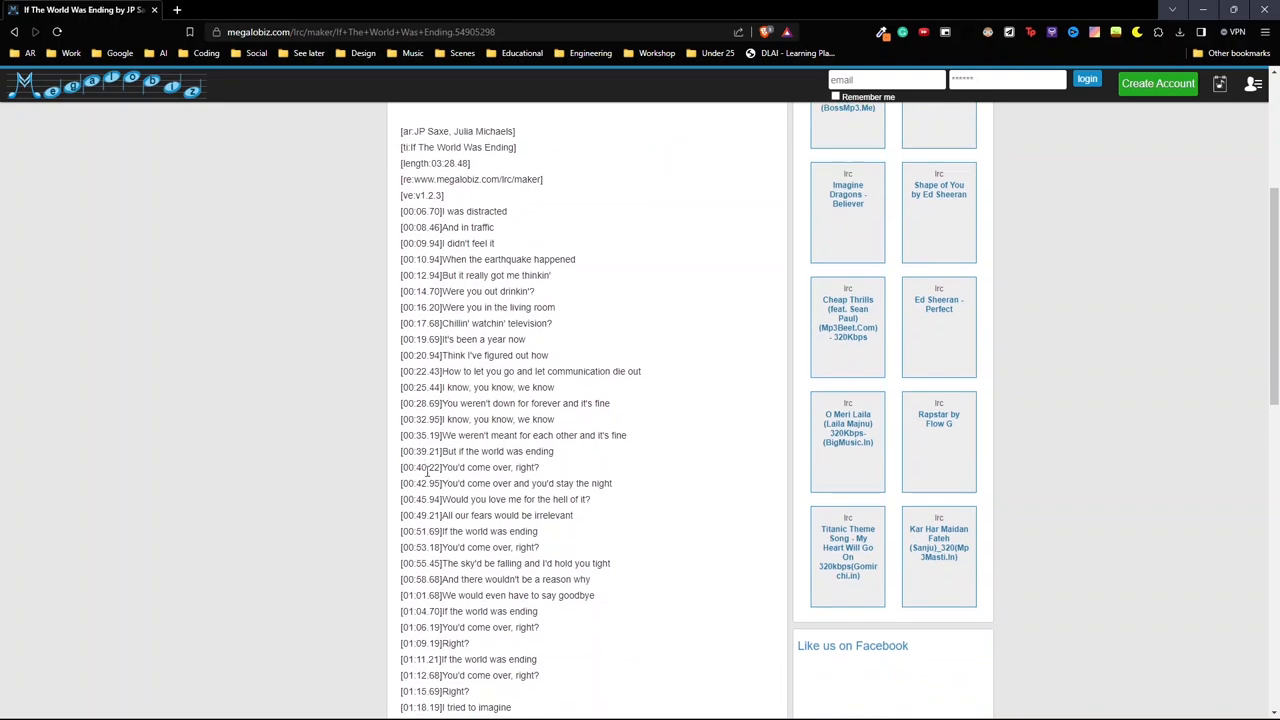
scroll(down, 3)
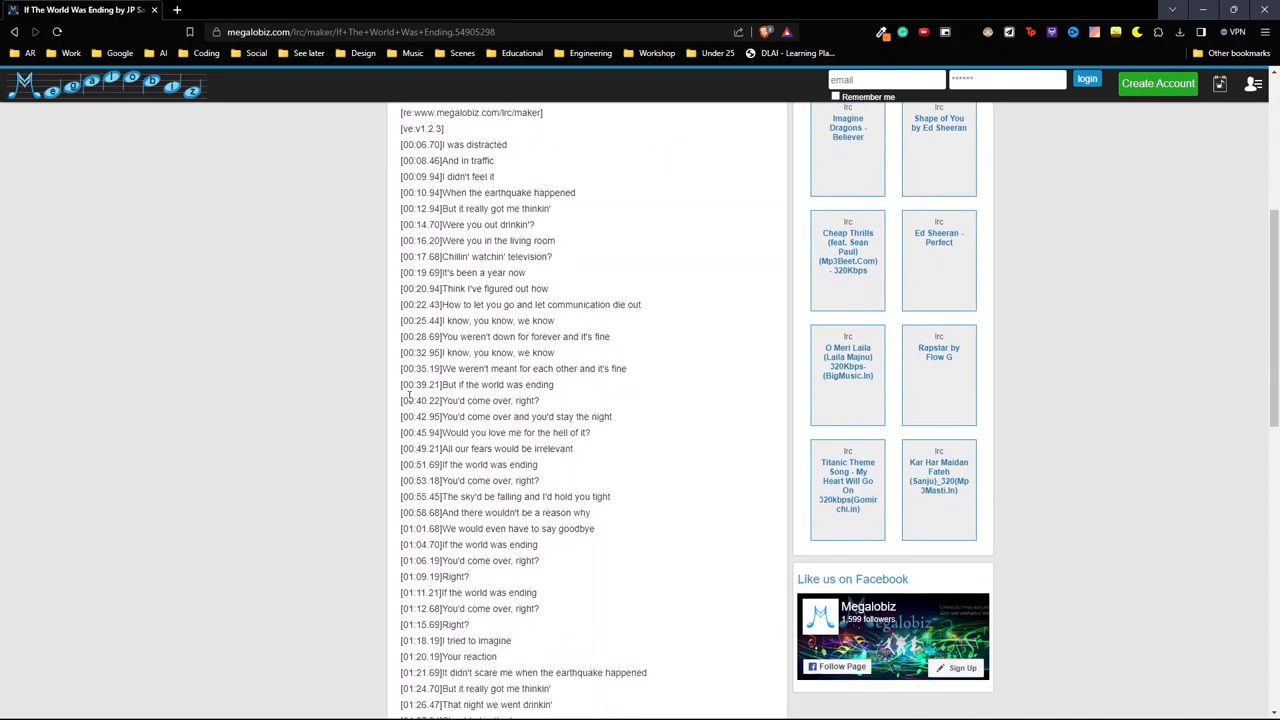
scroll(up, 3)
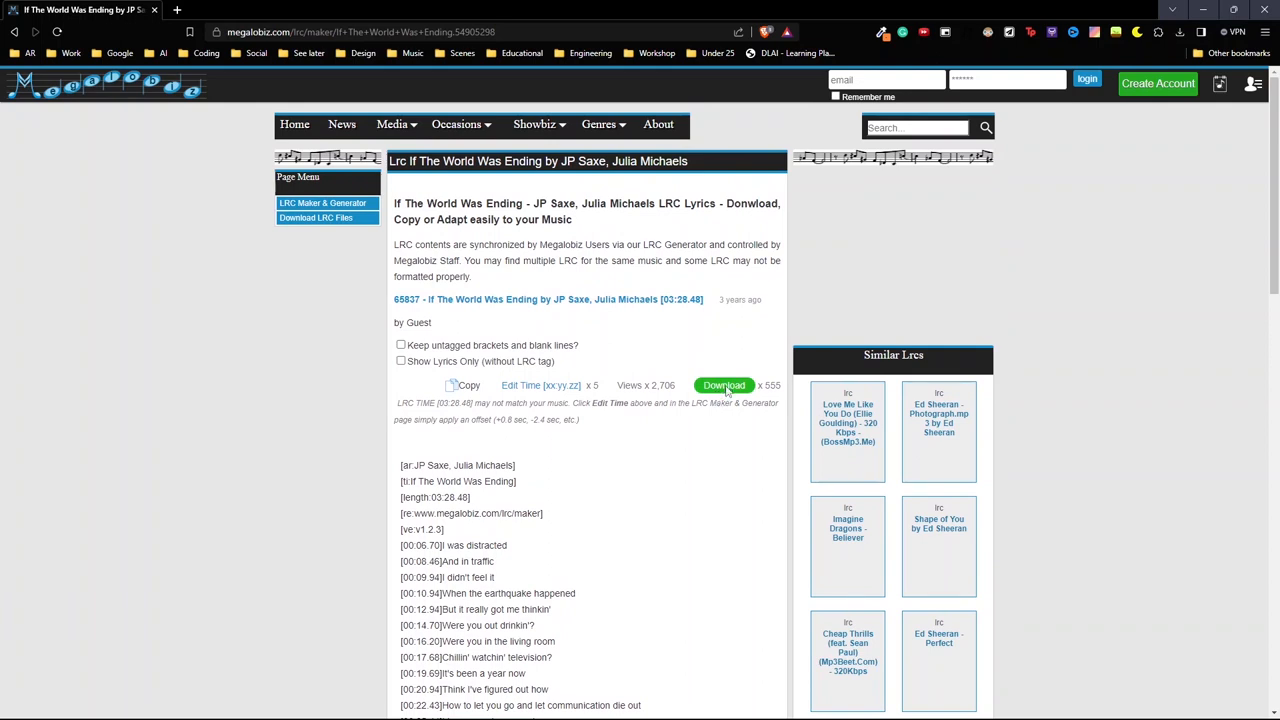
click(724, 384)
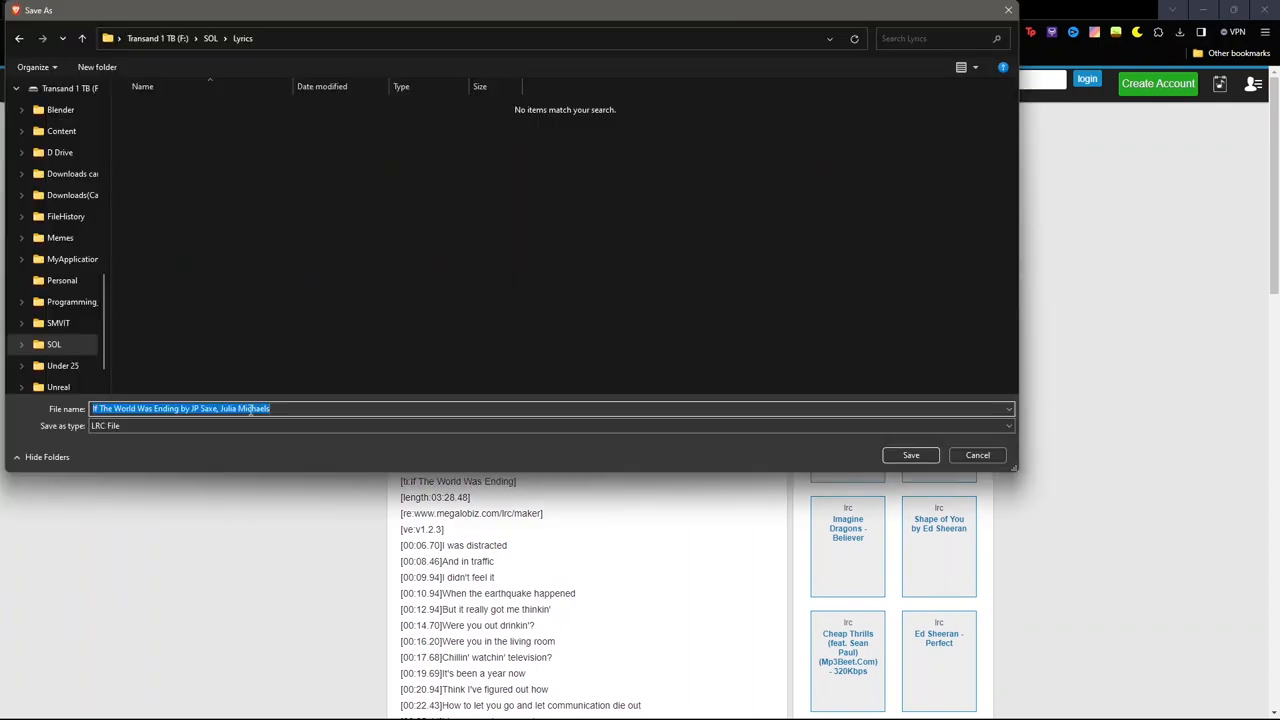
text(Lyrics)
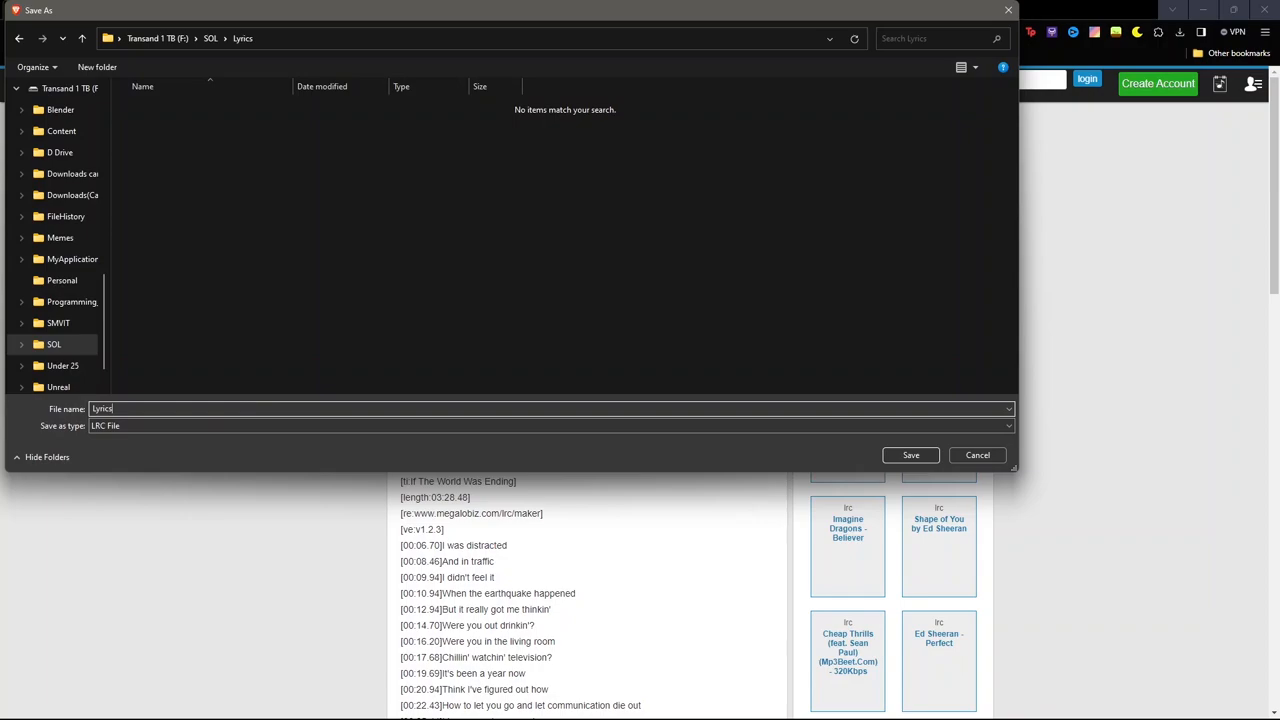
Step: Save the lyrics file and check the Lens Studio preview before returning to the browser
click(908, 456)
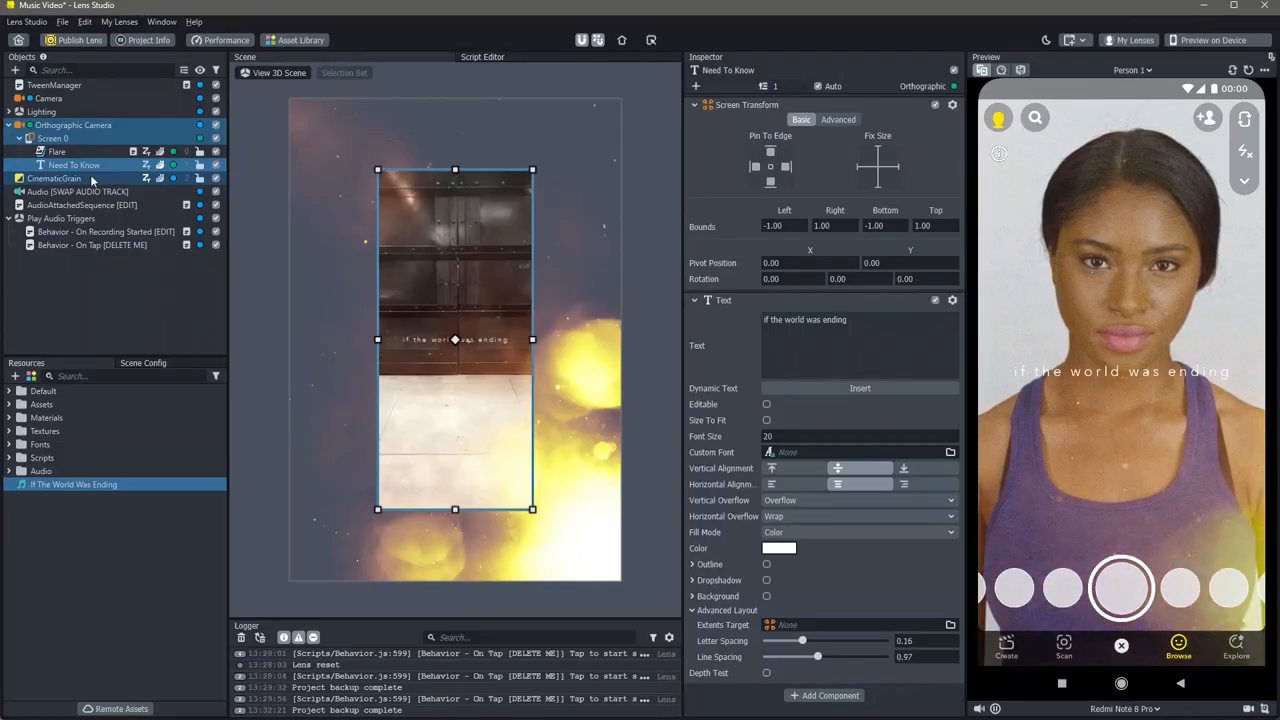
click(80, 204)
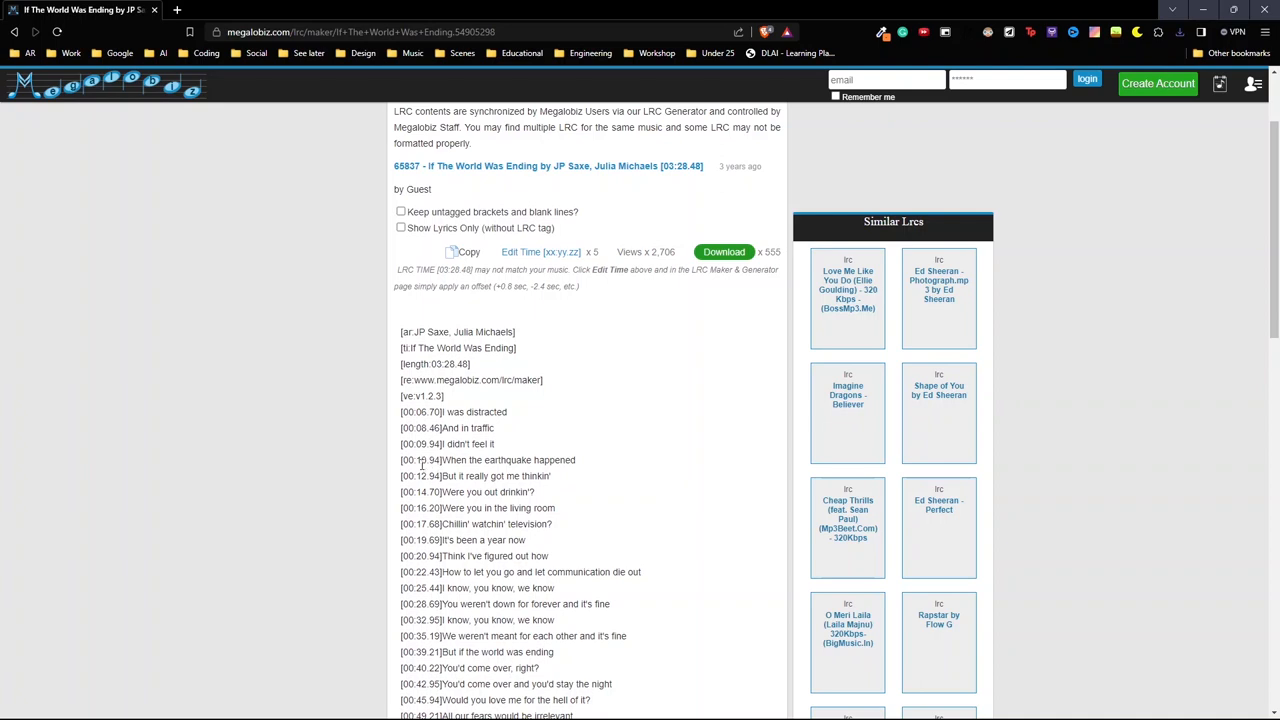
Step: Scroll the Megalobiz lyrics page before moving to the Lens Studio Docs tab
scroll(down, 3)
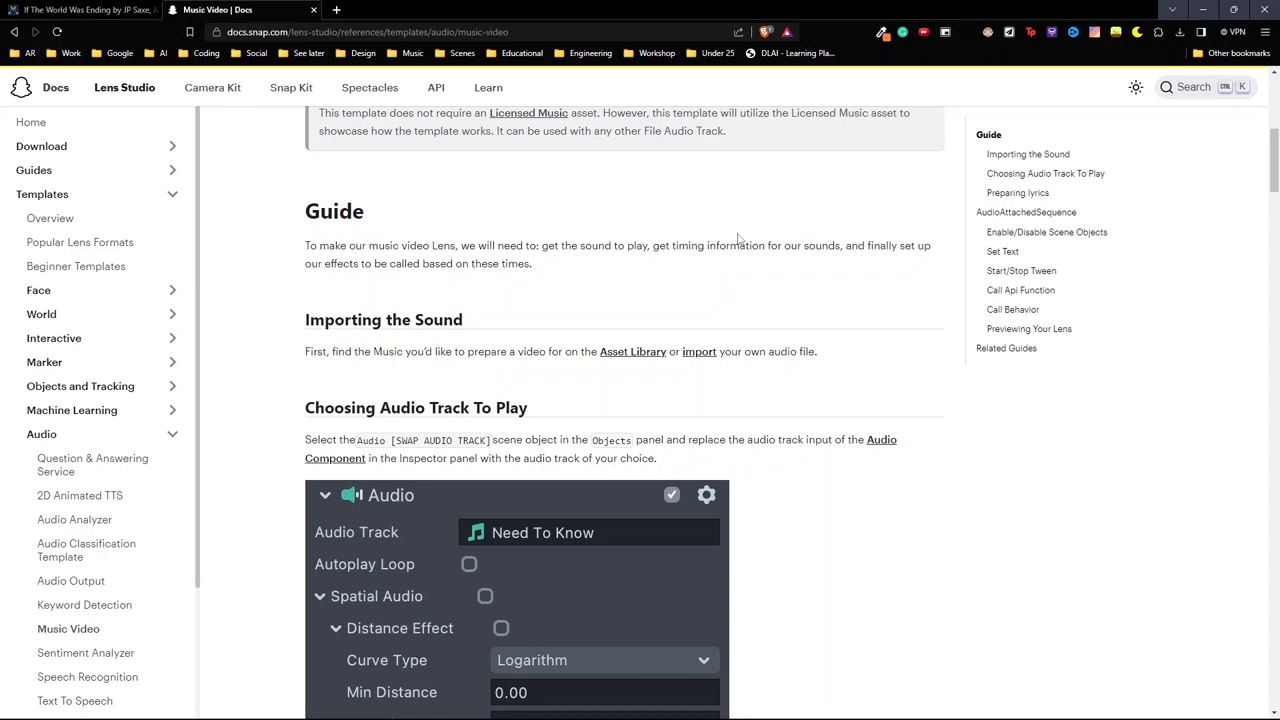
Step: Scroll the Music Video guide to its Preparing lyrics section and download the helper notebook
click(1028, 154)
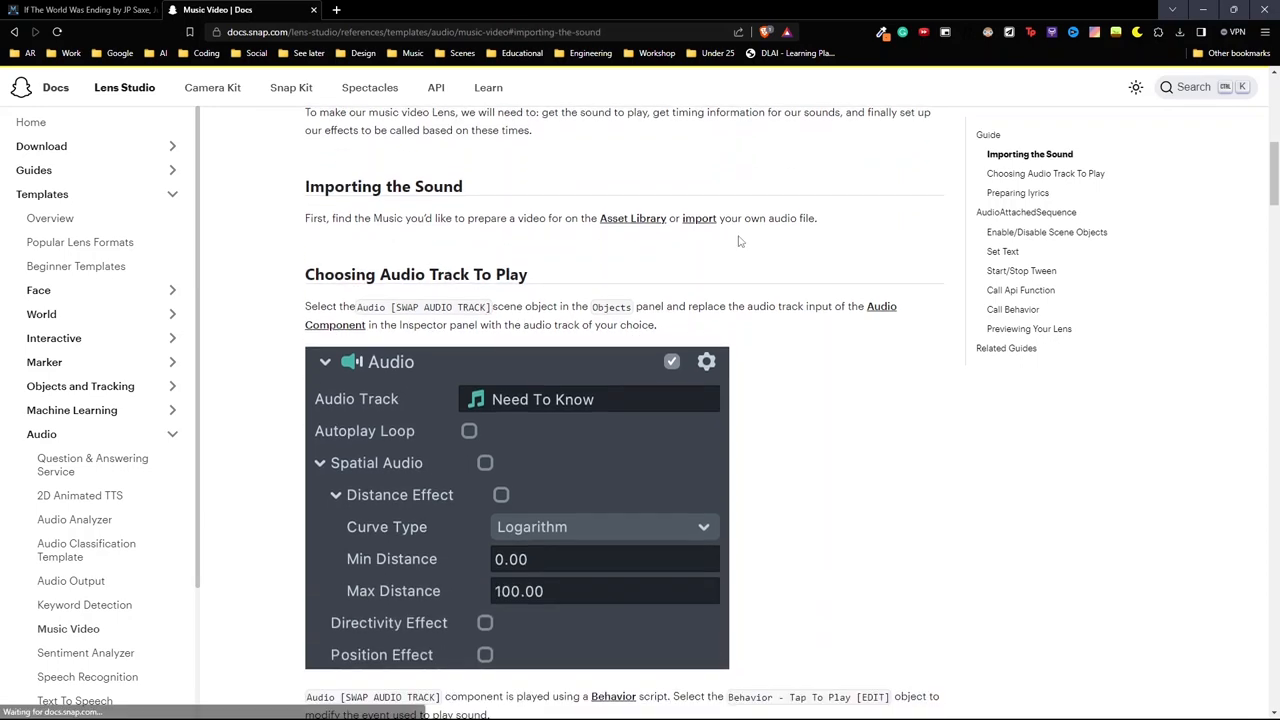
scroll(down, 3)
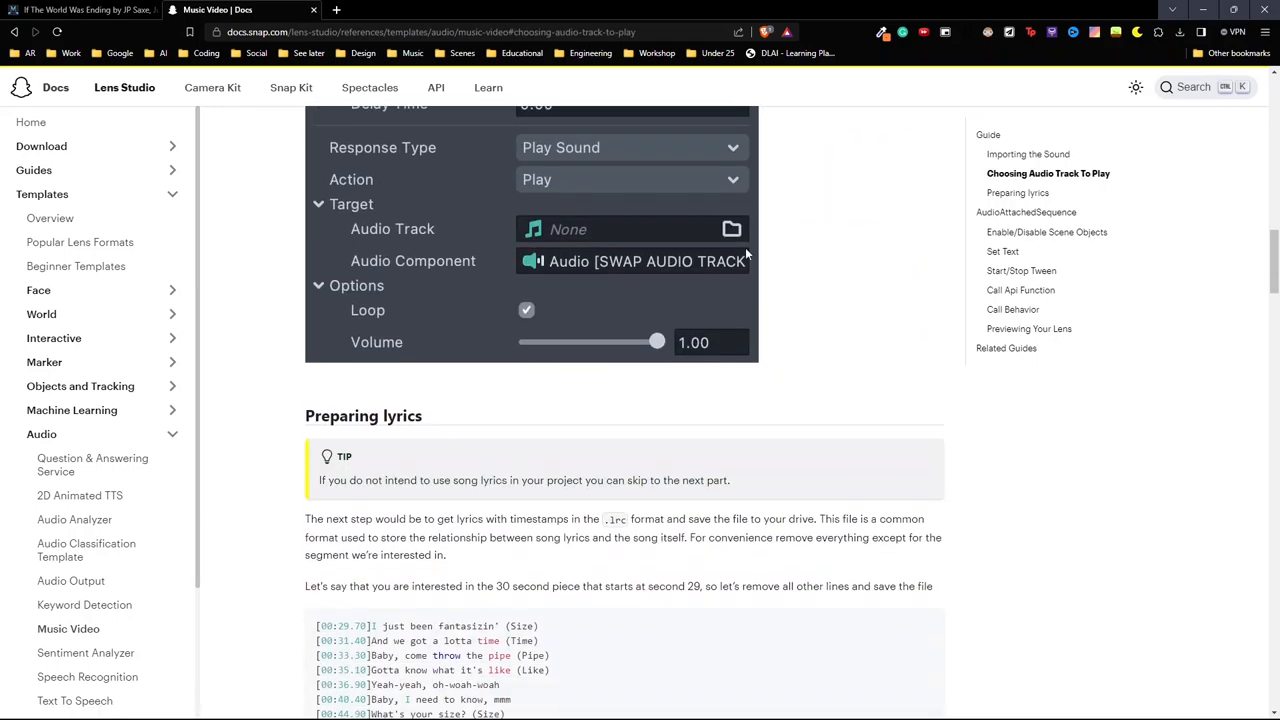
scroll(down, 3)
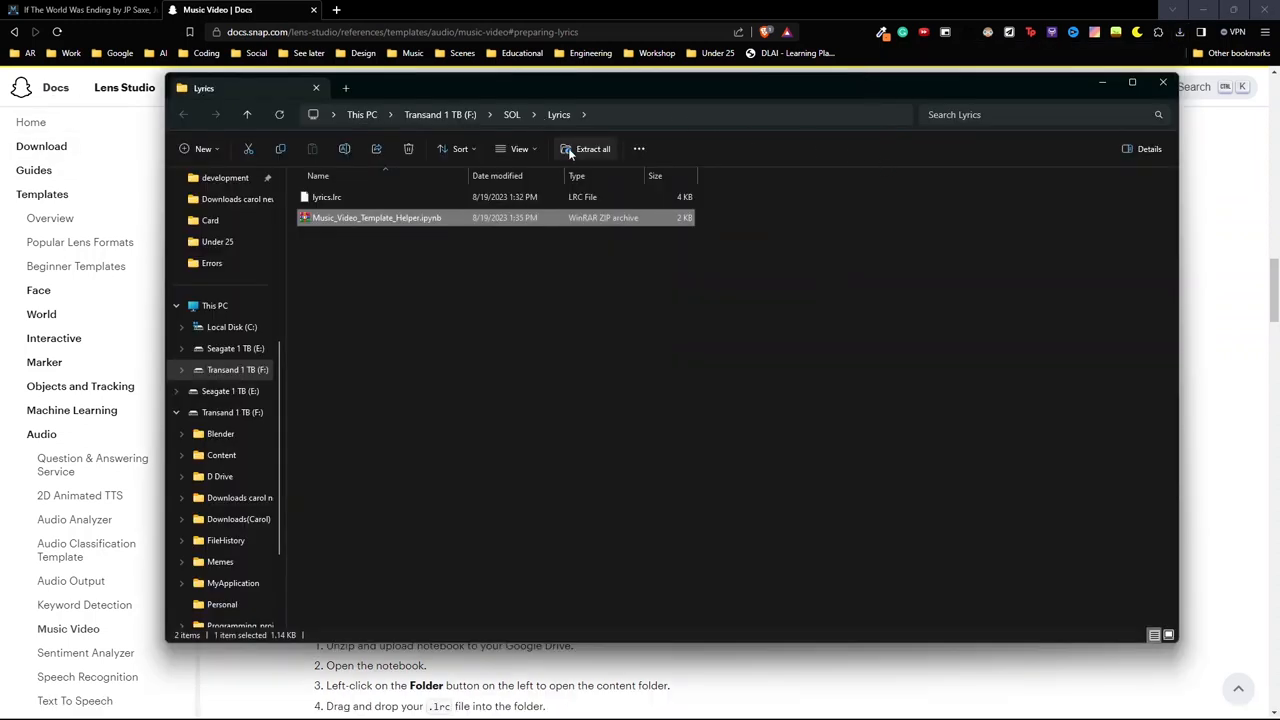
Step: Extract the helper notebook zip into the suggested folder inside Lyrics
click(592, 148)
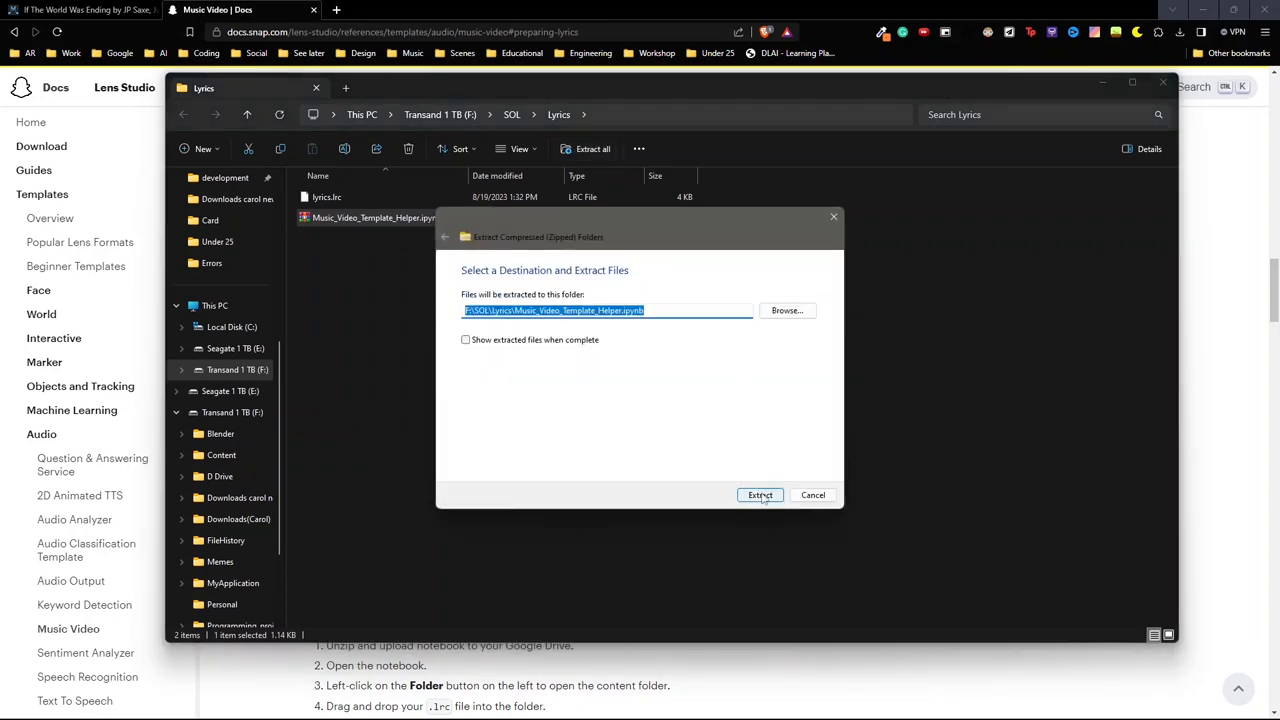
click(760, 494)
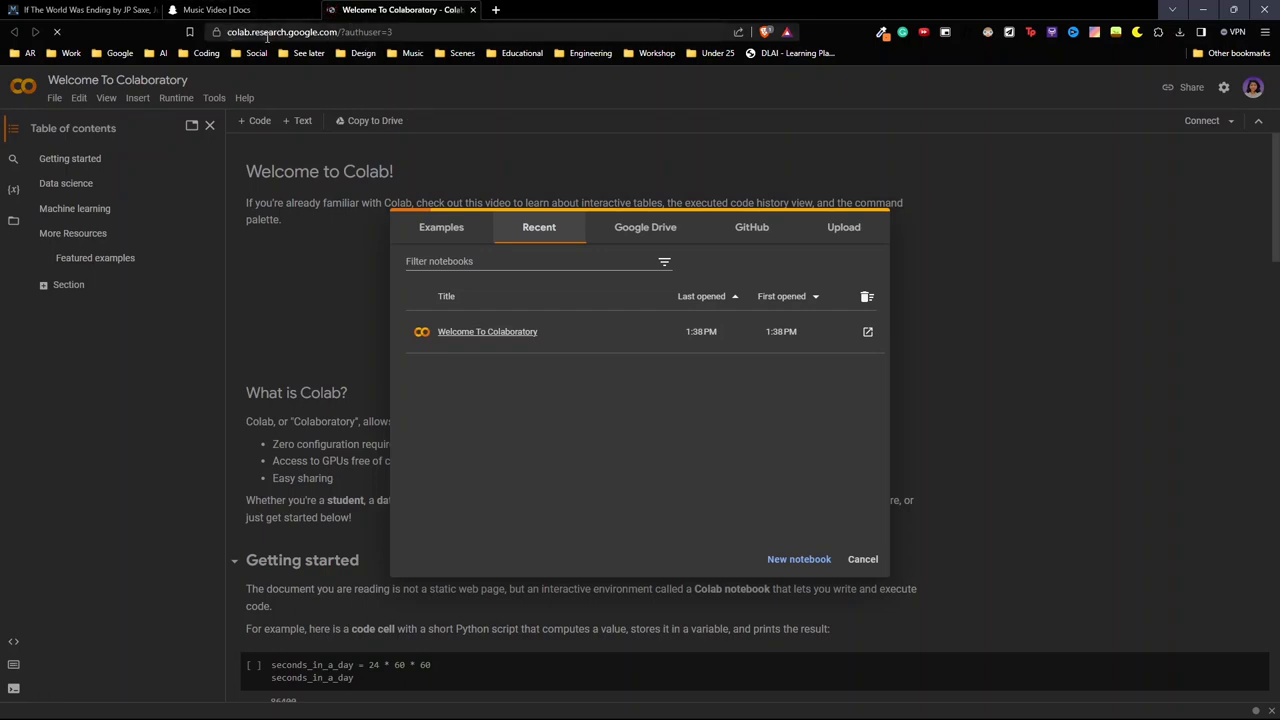
mouse_move(304, 56)
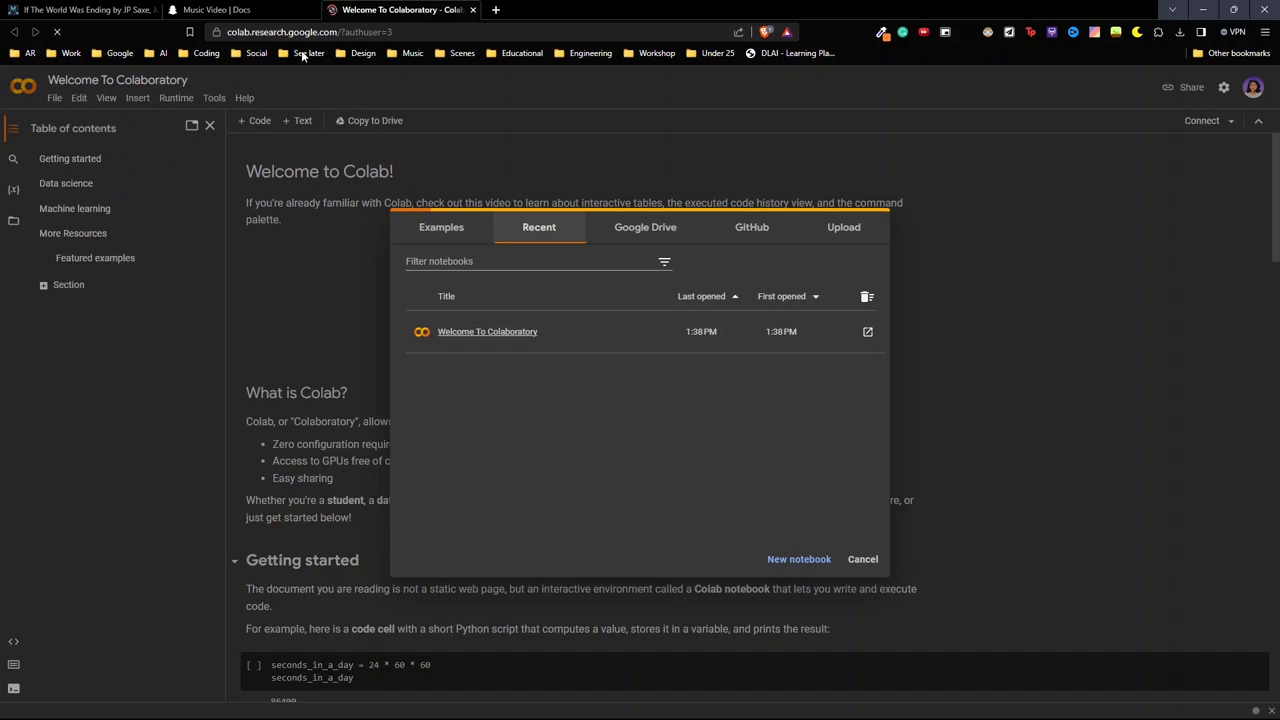
Step: Upload Music_Video_Template_Helper.ipynb from the extracted helper folder via Colab's Upload tab
click(844, 228)
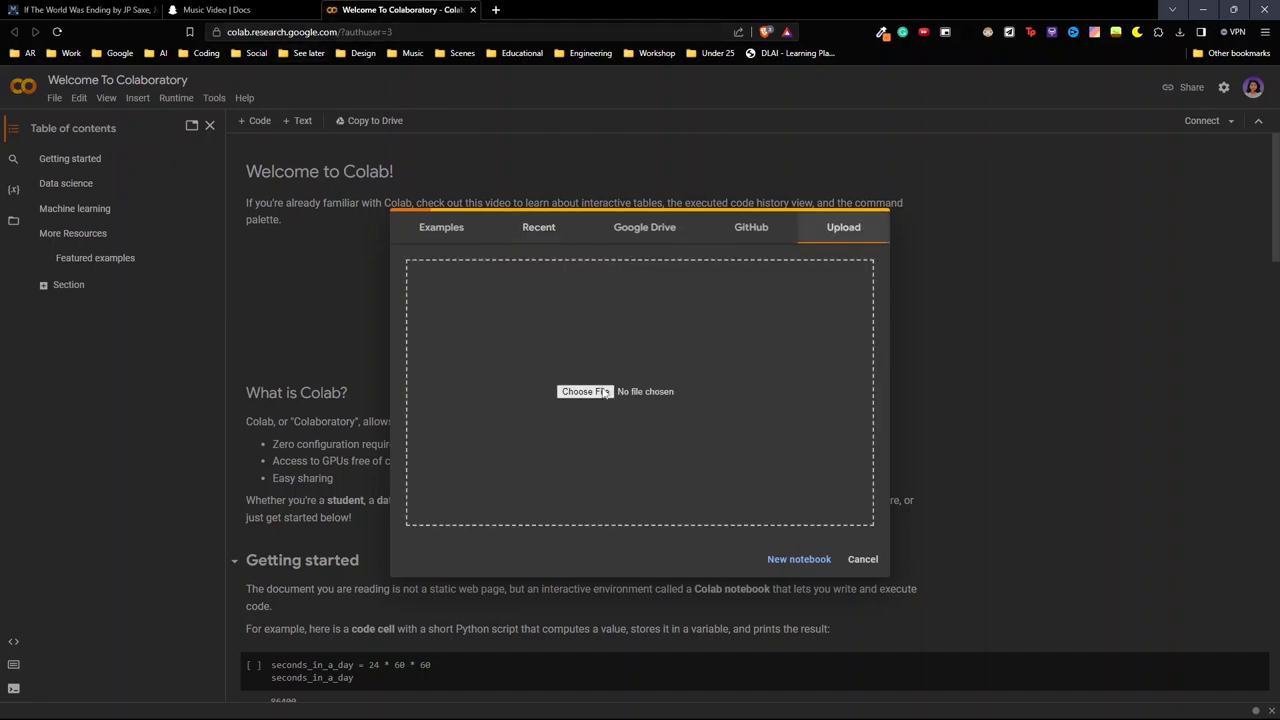
click(584, 390)
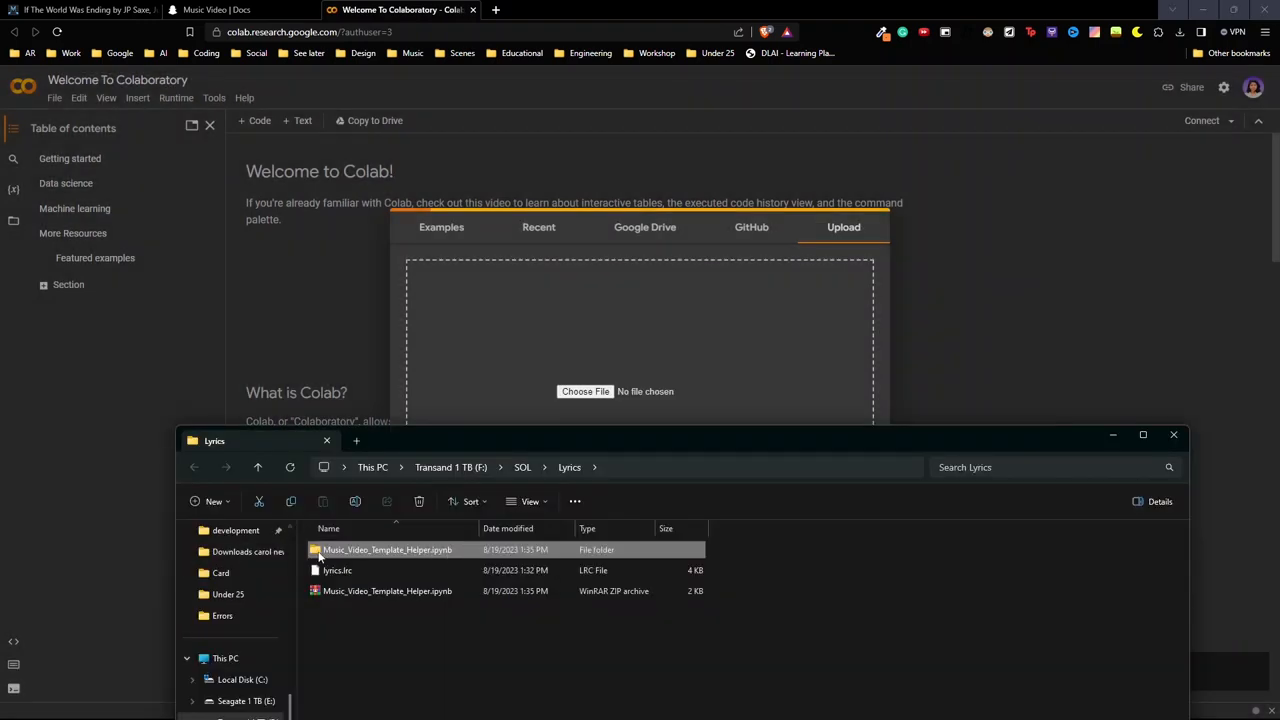
double_click(388, 548)
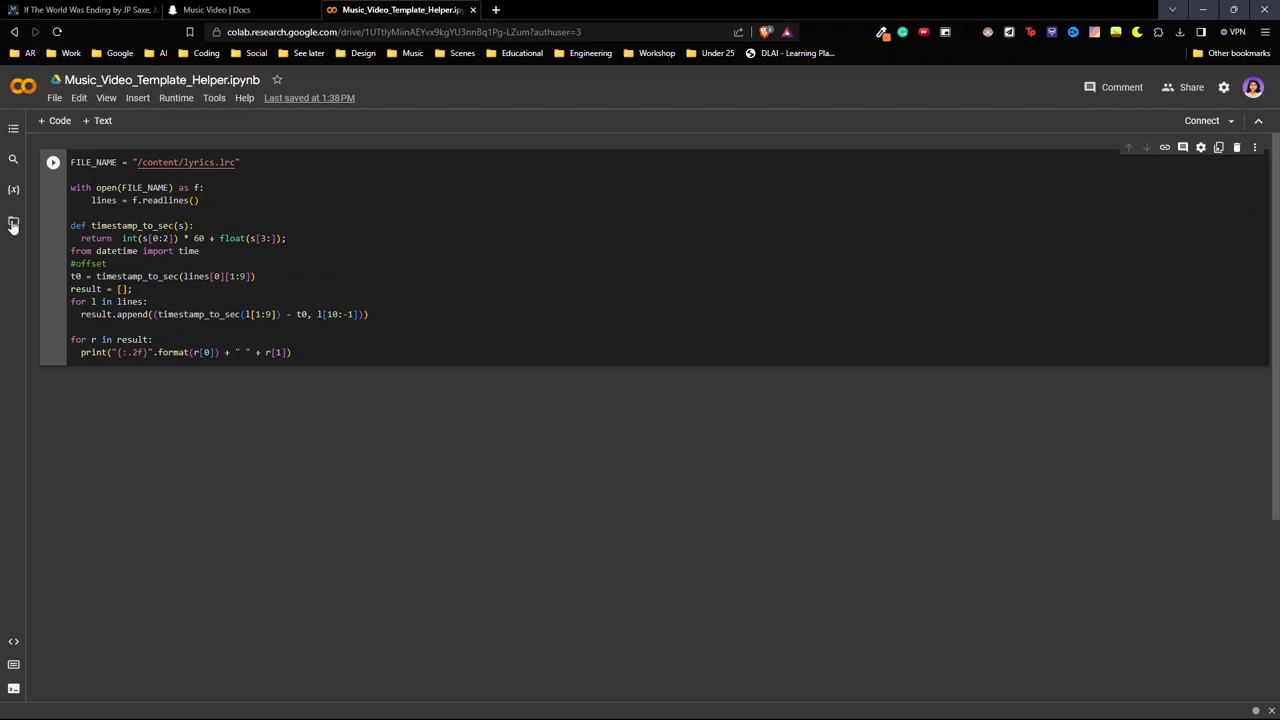
Step: Show the notebook's content files and open lyrics.lrc in the side editor
click(12, 220)
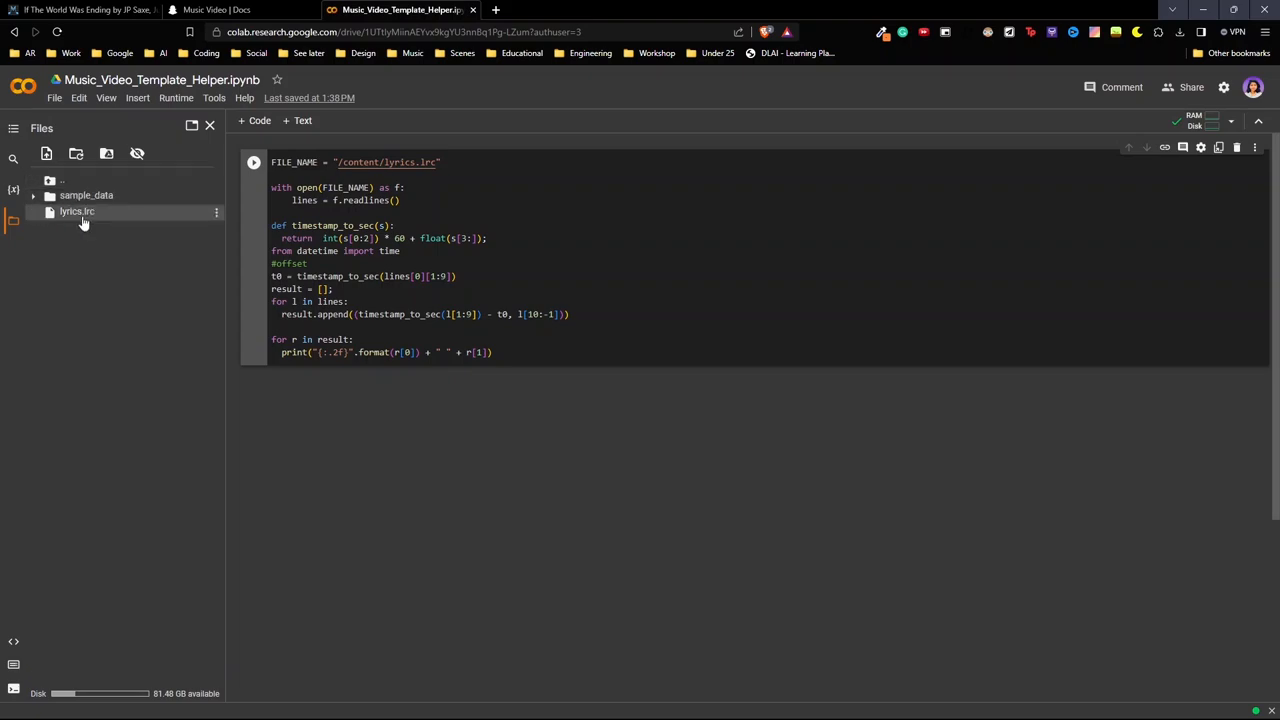
double_click(76, 212)
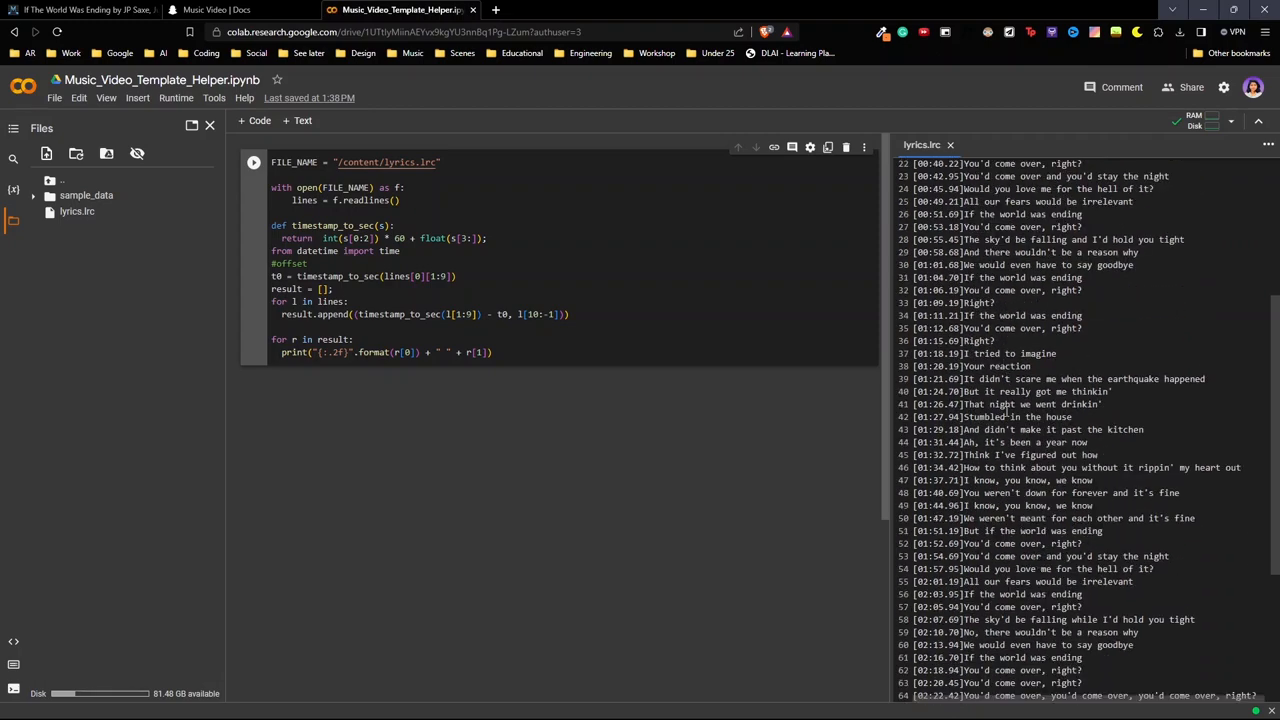
Step: Delete the unwanted lyric lines from lyrics.lrc and run the timestamp conversion cell
scroll(down, 3)
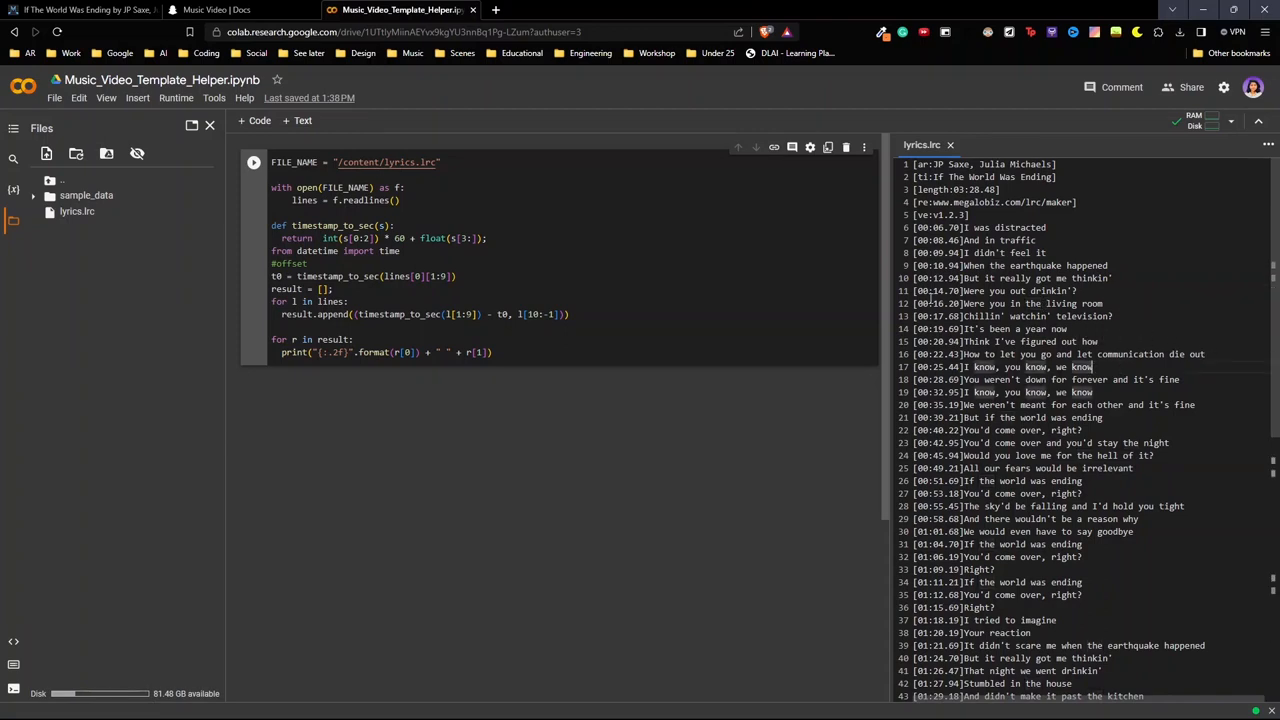
drag(910, 164, 1096, 368)
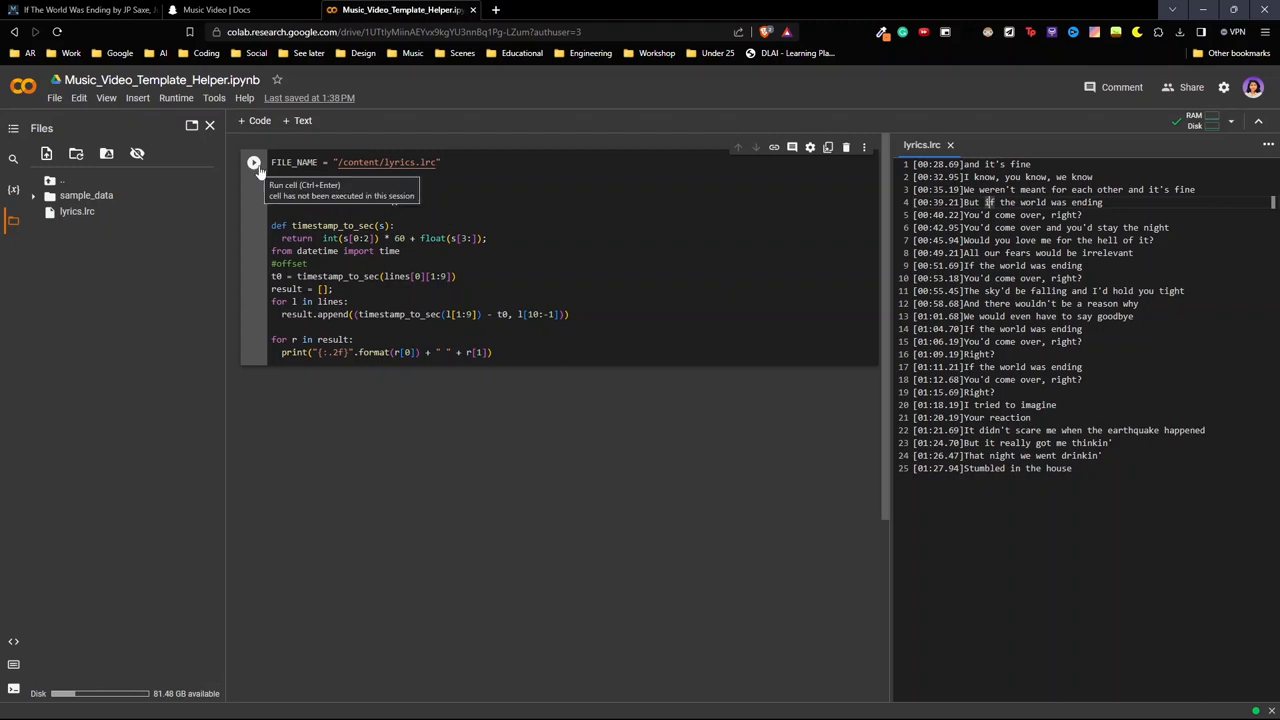
click(252, 162)
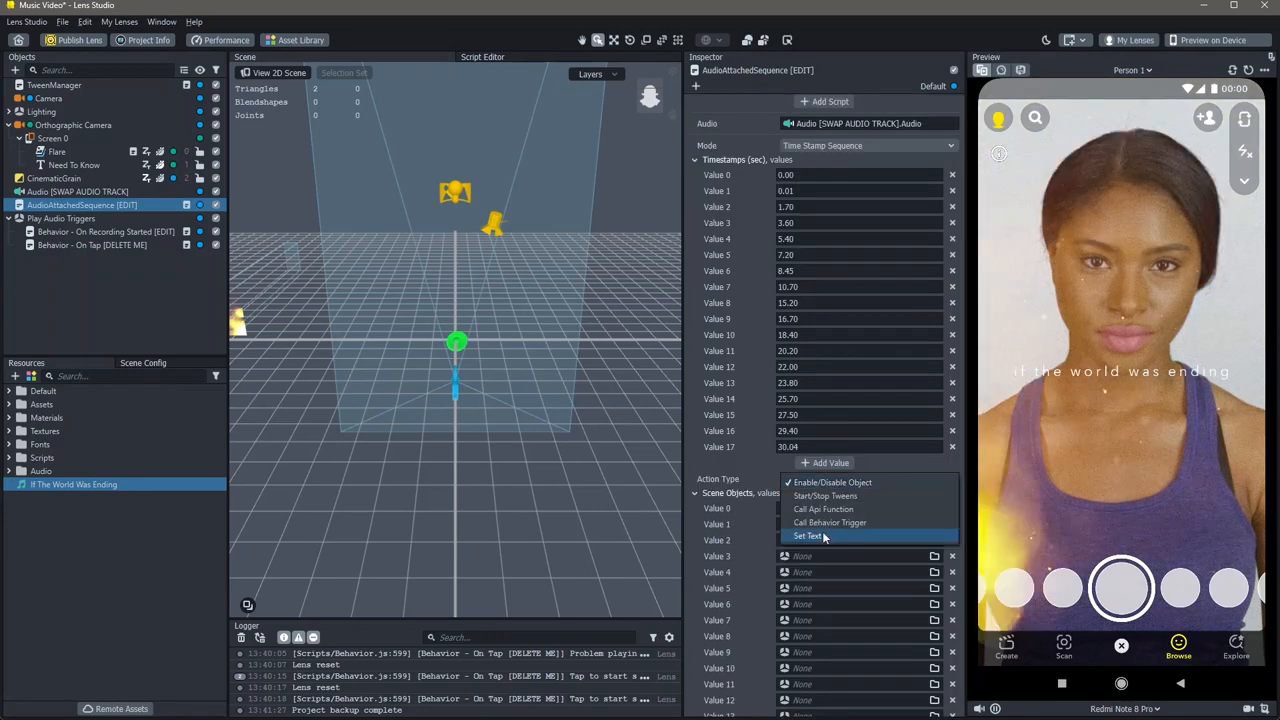
Step: Set Action Type to Set Text targeting Need To Know > Text, with Value 1 'and it's fine'
click(808, 536)
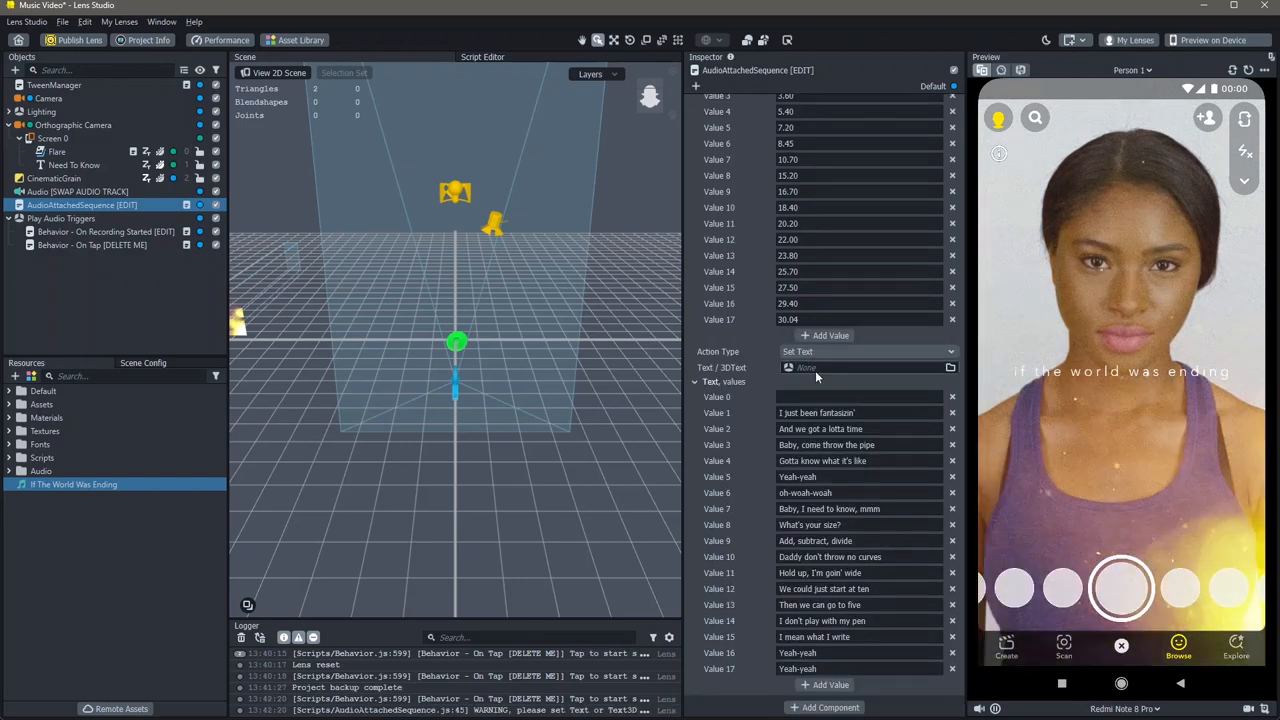
mouse_move(708, 380)
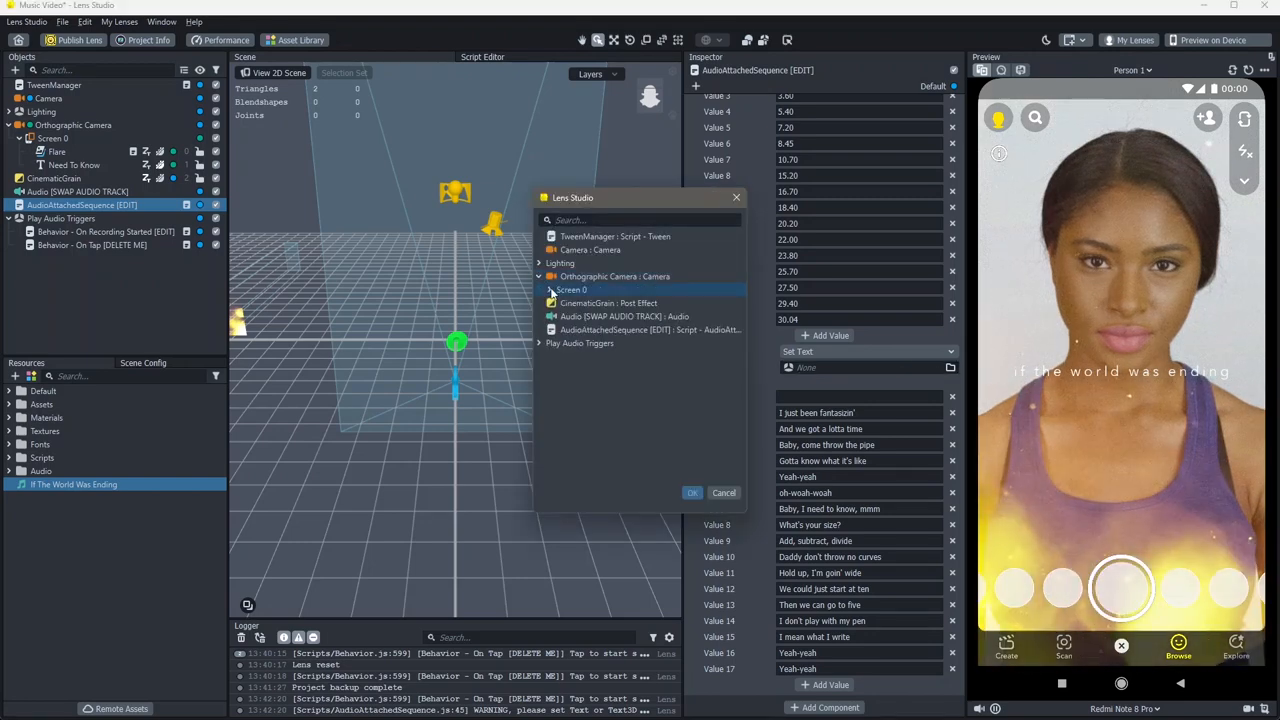
click(550, 288)
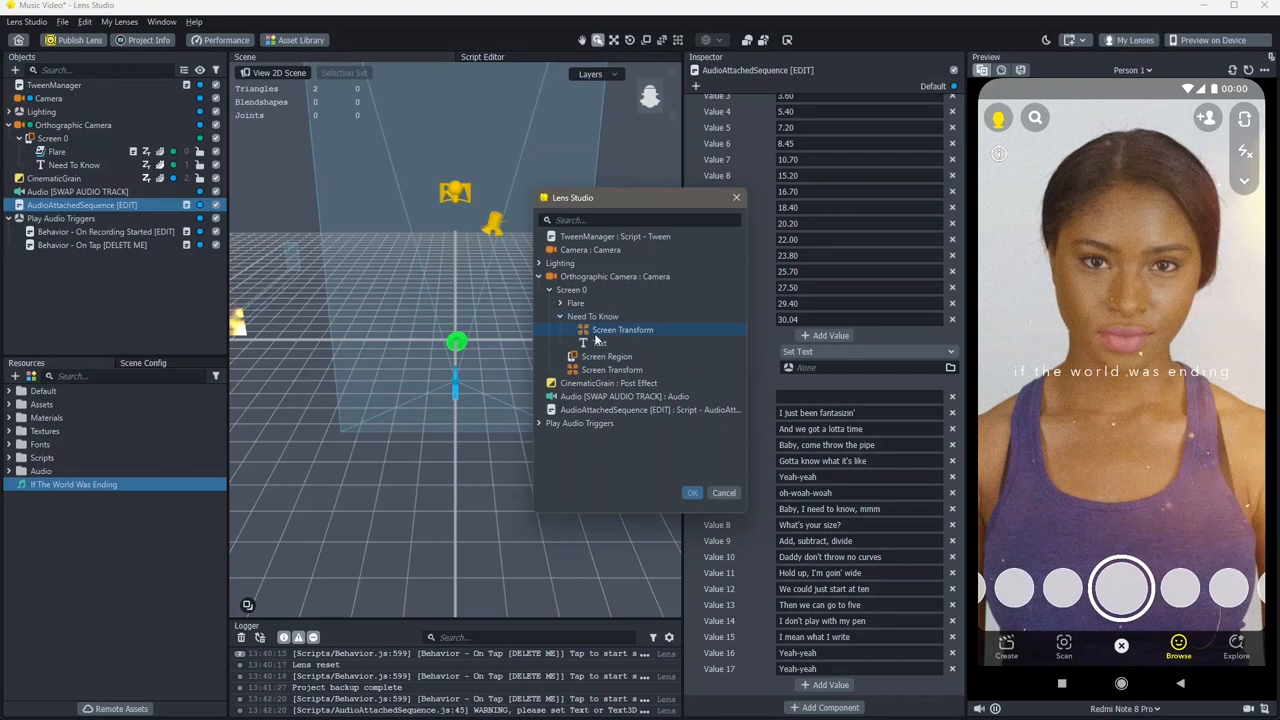
click(692, 492)
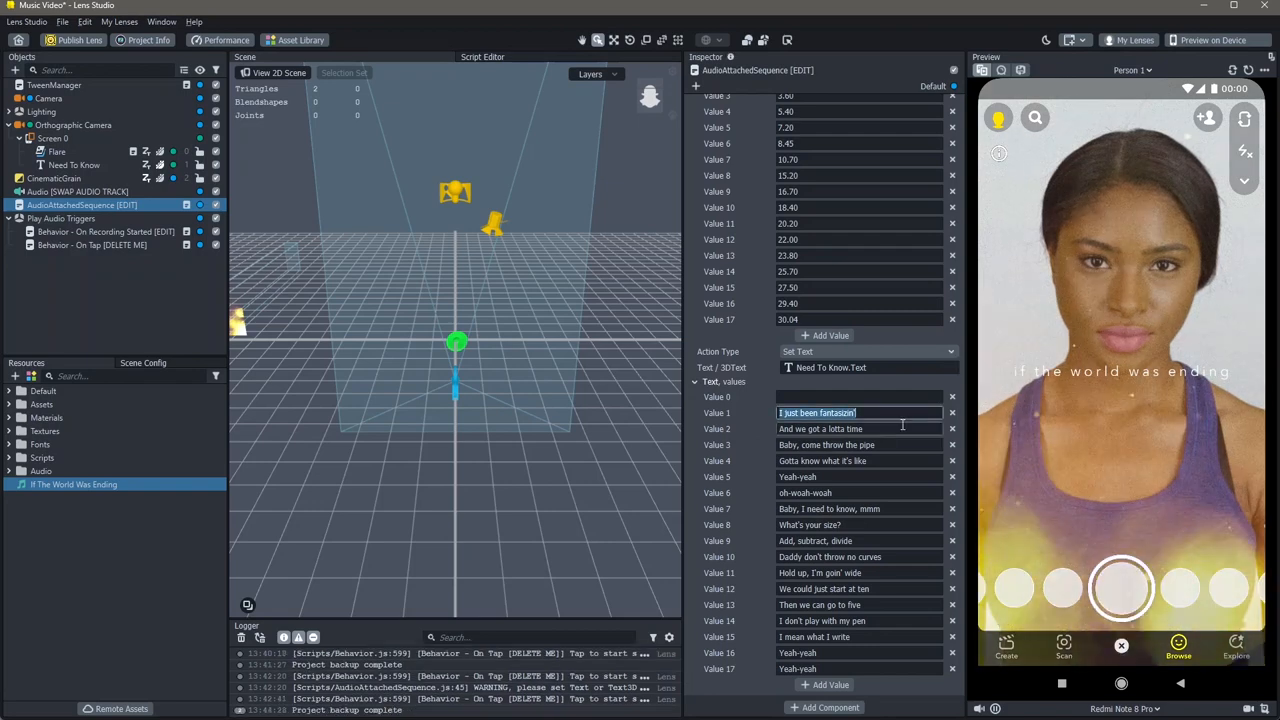
text(and it's fine)
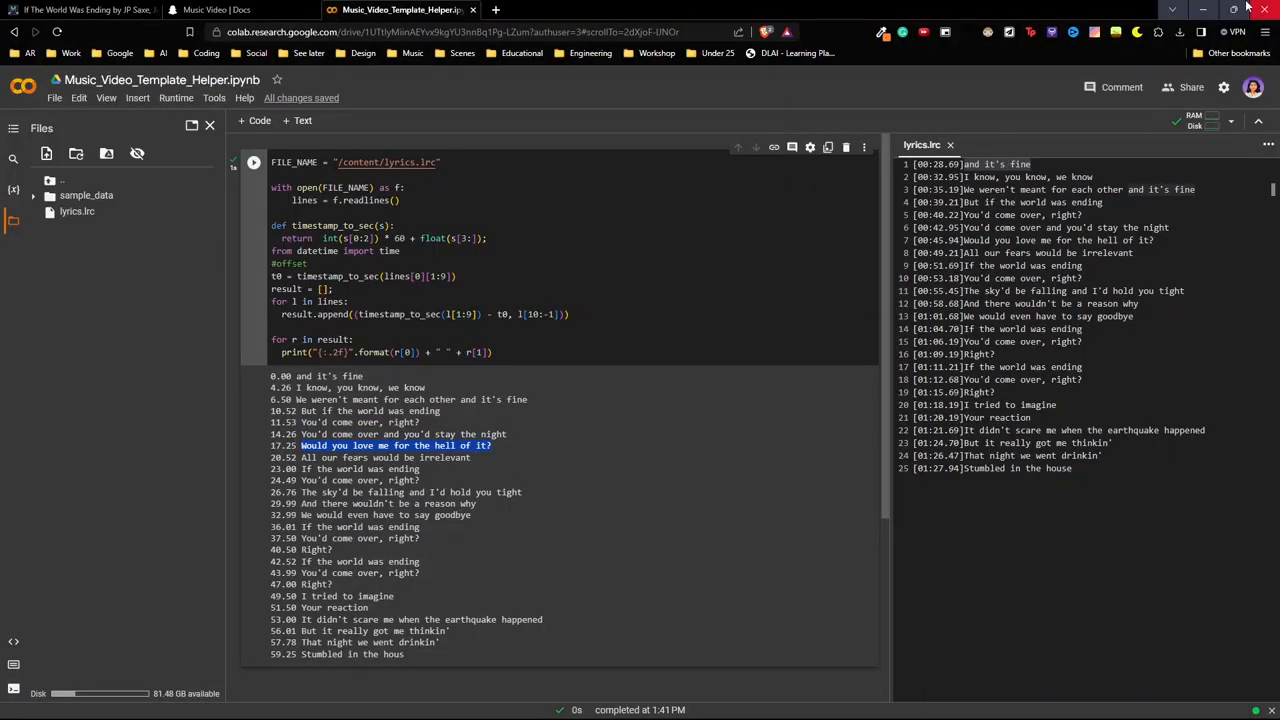
Step: Copy converted lyric lines from the Colab output into added Text value entries
click(360, 468)
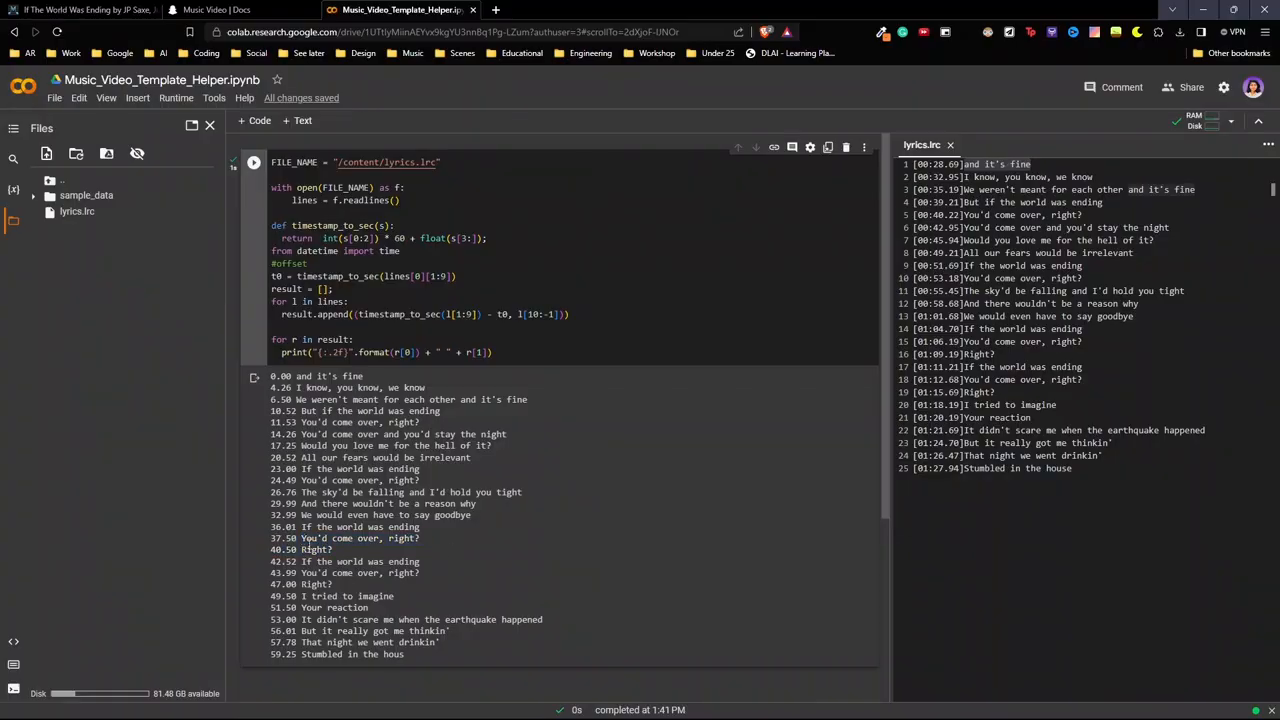
double_click(316, 548)
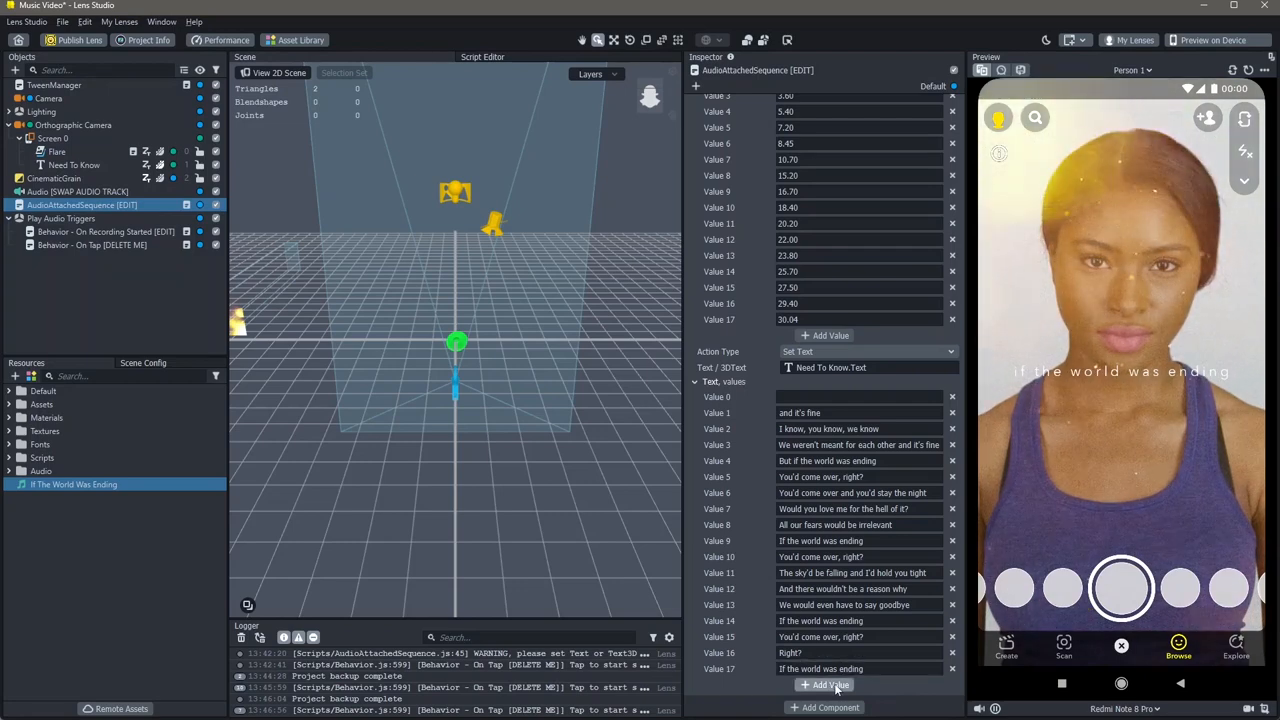
click(832, 700)
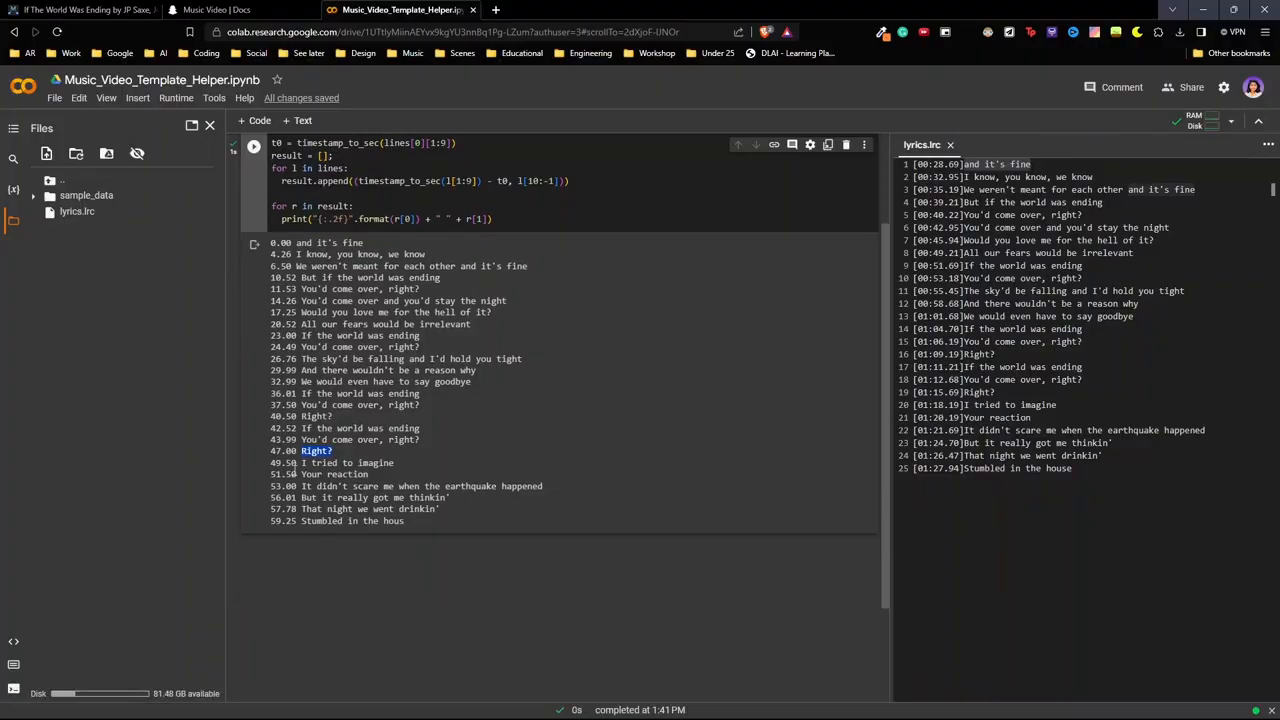
click(348, 462)
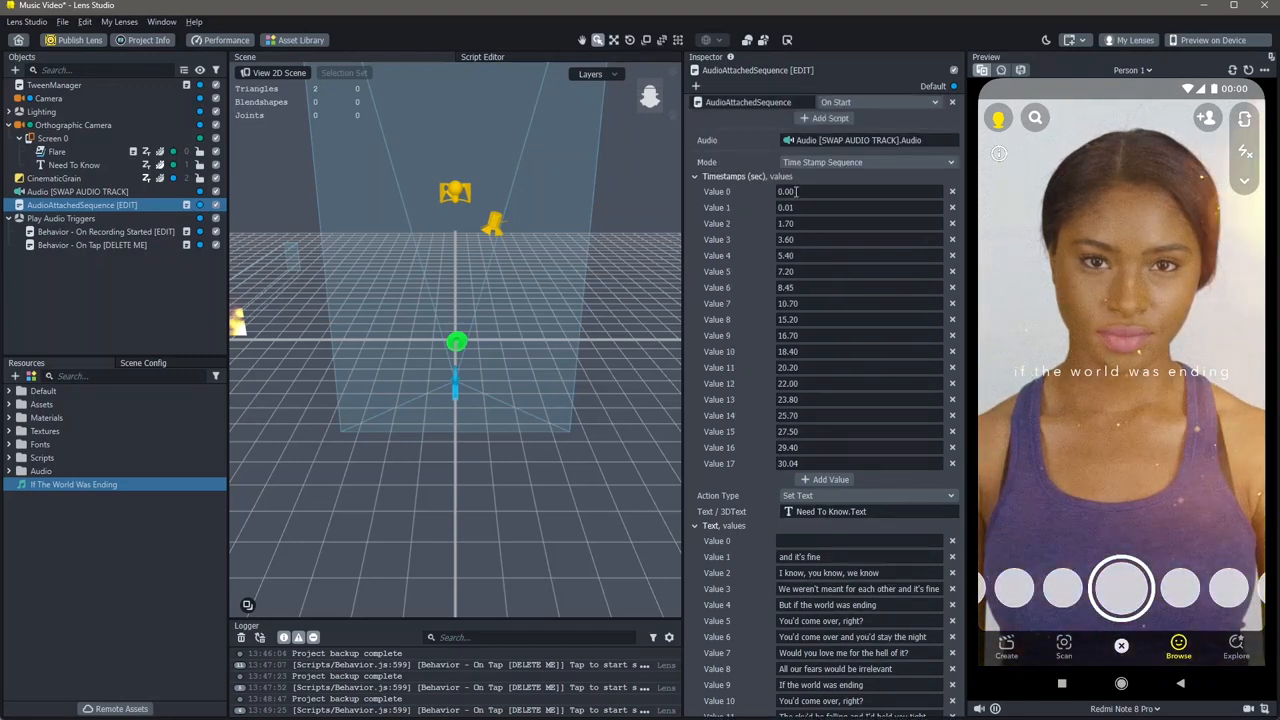
Step: Review the Text values and add two more Timestamps entries with Add Value
click(858, 224)
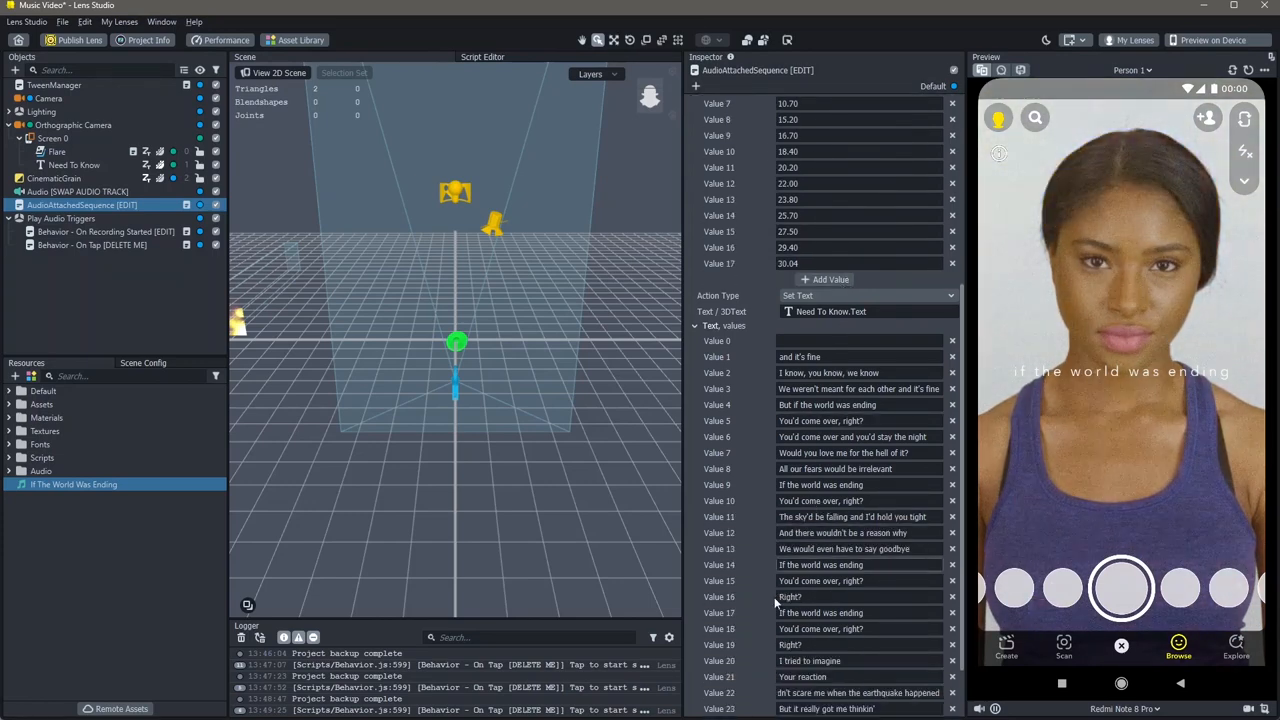
scroll(down, 3)
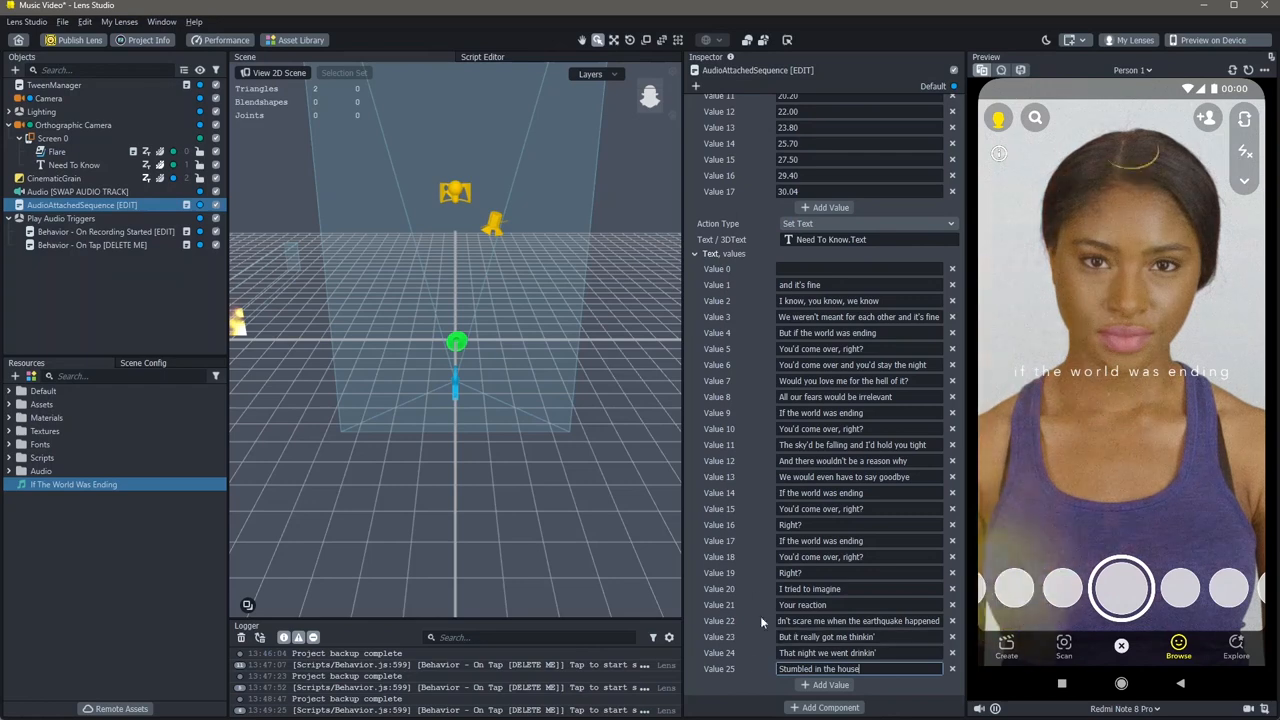
scroll(down, 3)
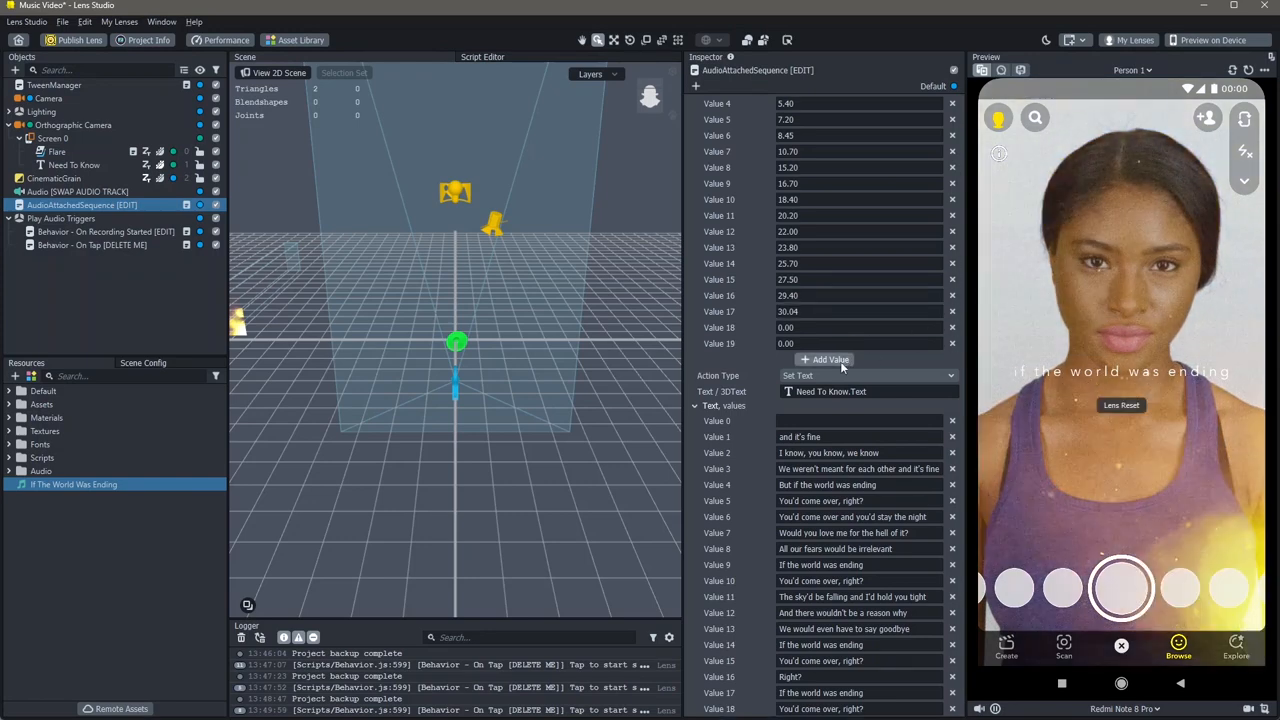
click(824, 360)
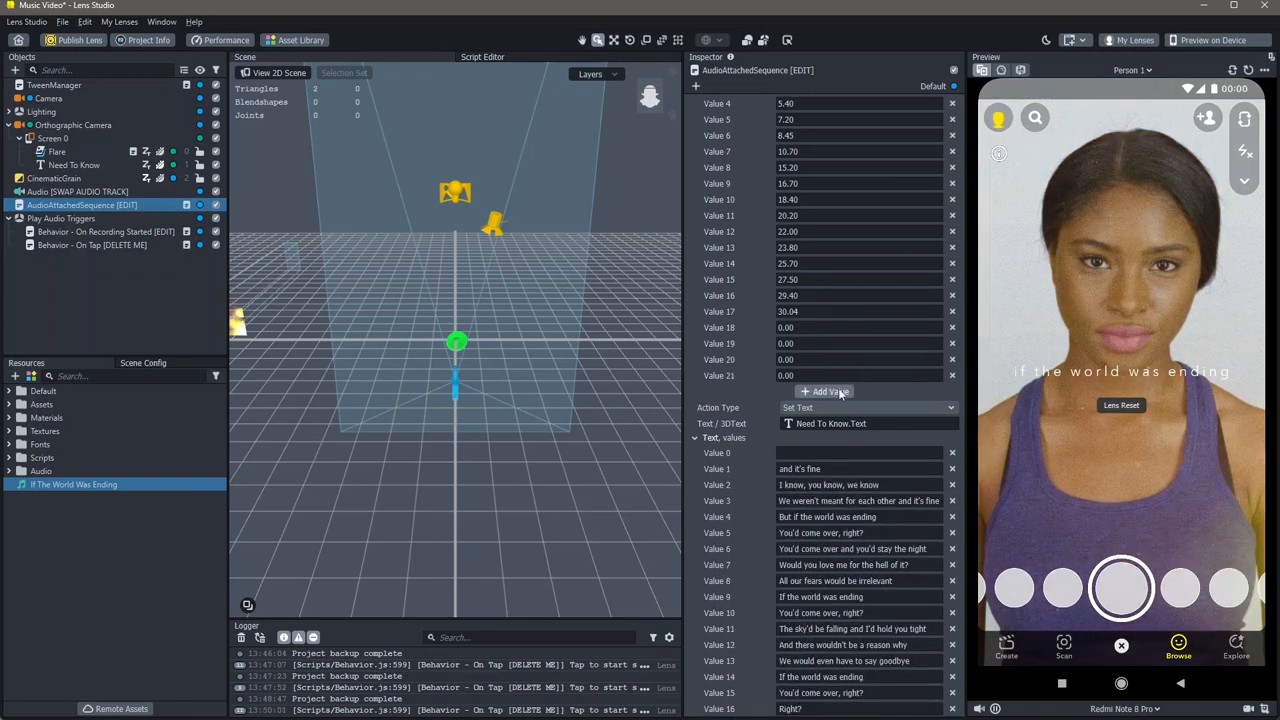
click(824, 390)
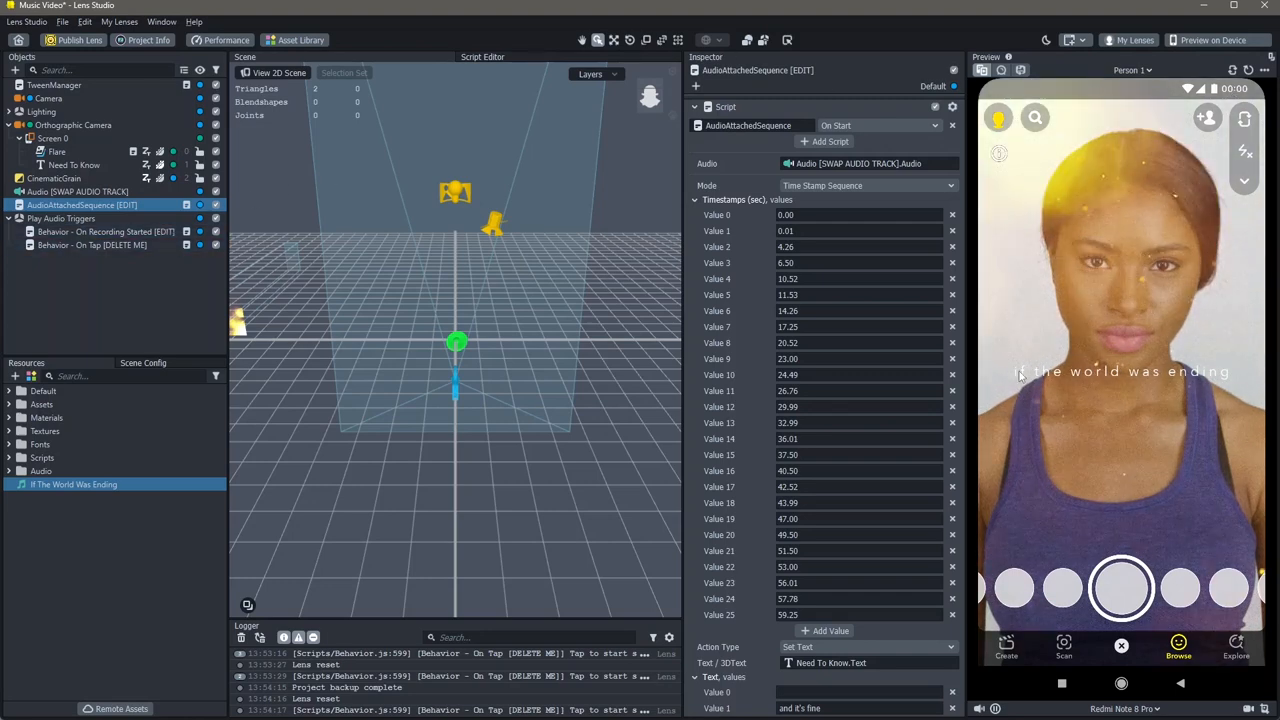
Step: Select the Need To Know lyric text object in the Objects panel
click(76, 164)
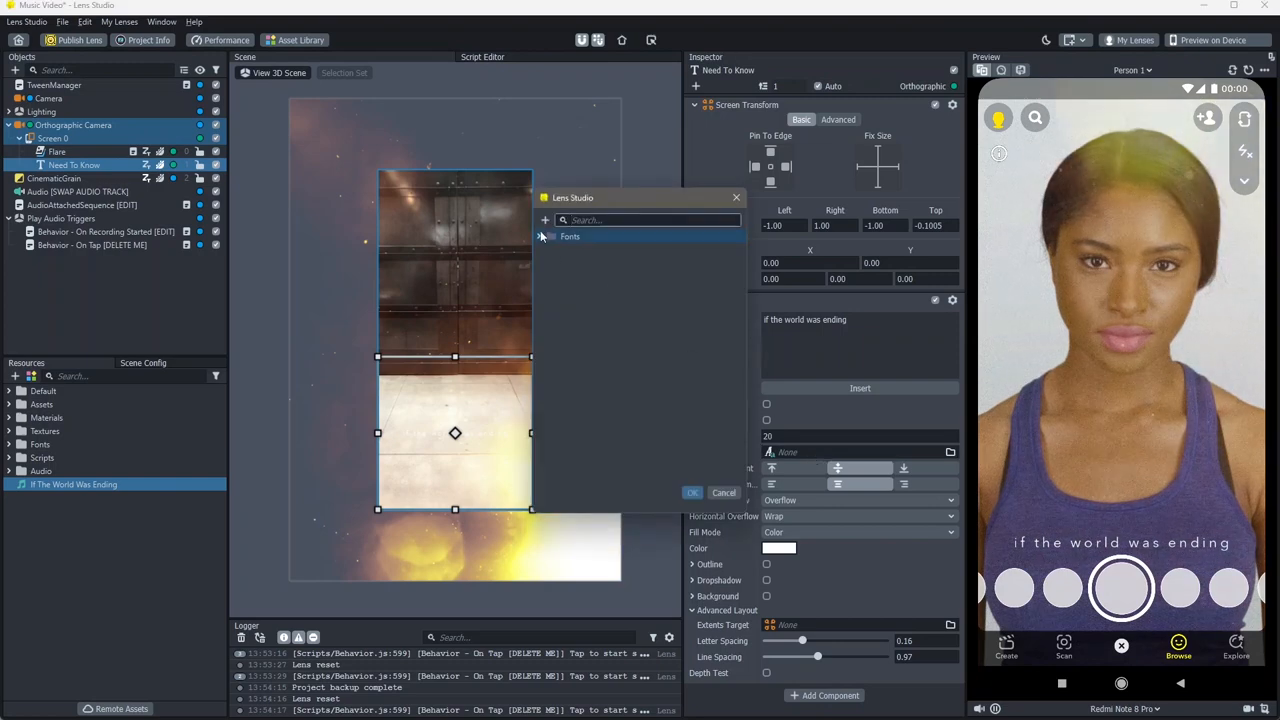
Step: Choose a bolder font from the project's Fonts folder for the Need To Know text
click(540, 236)
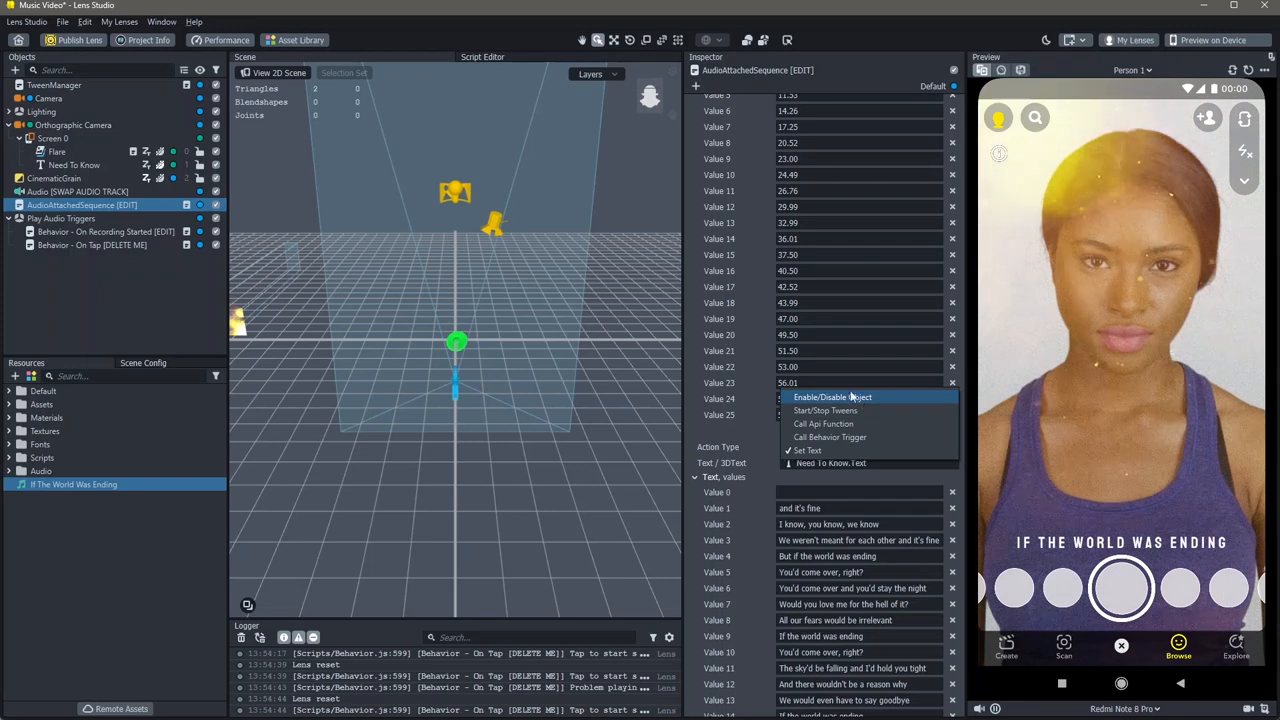
click(52, 138)
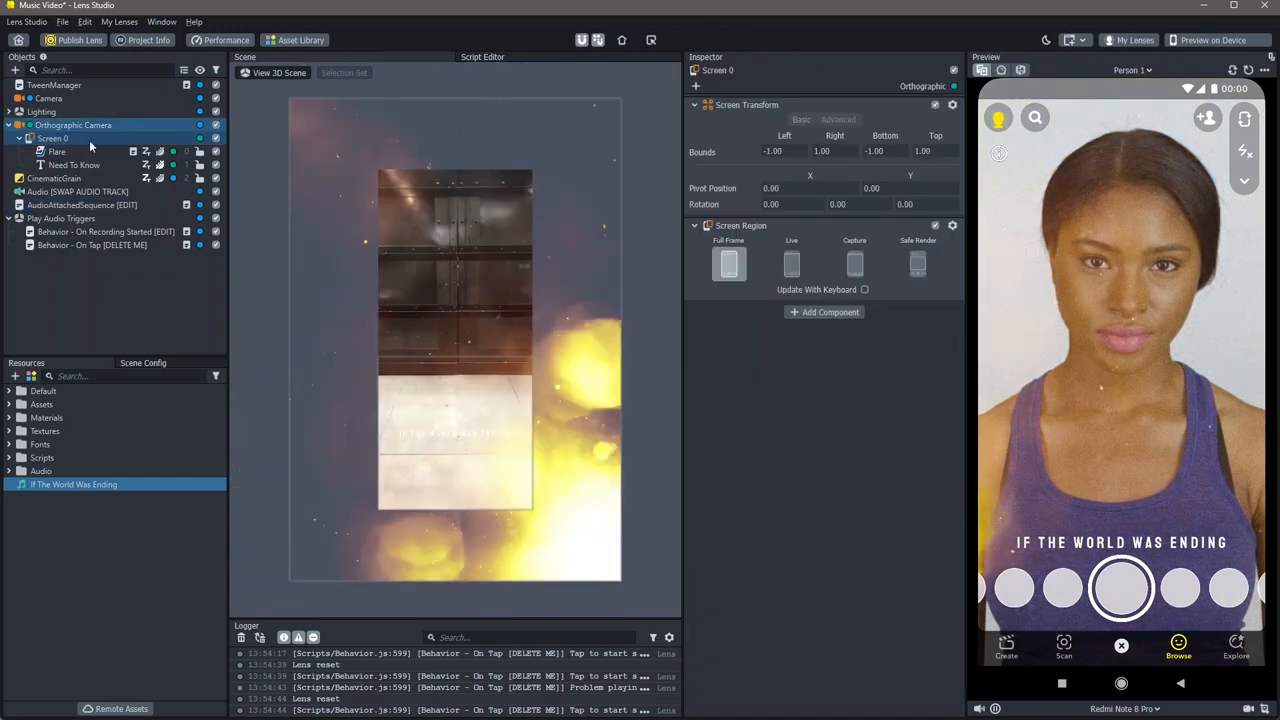
click(52, 138)
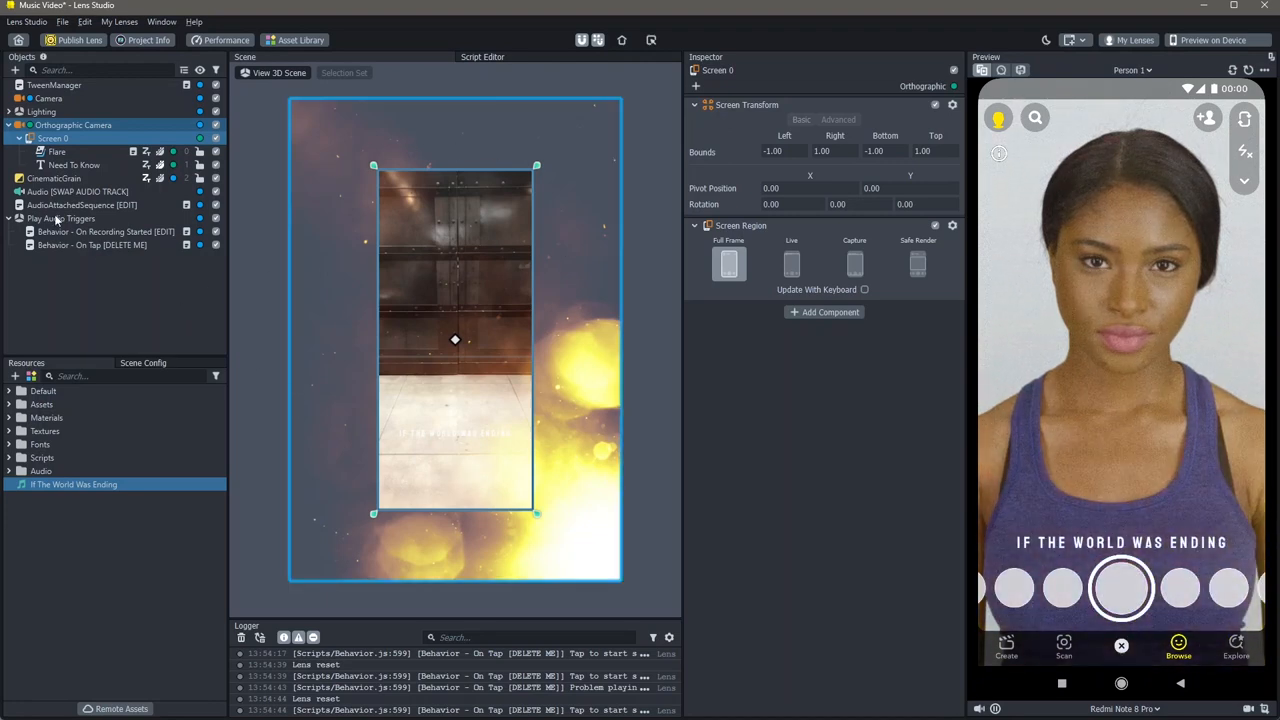
click(80, 204)
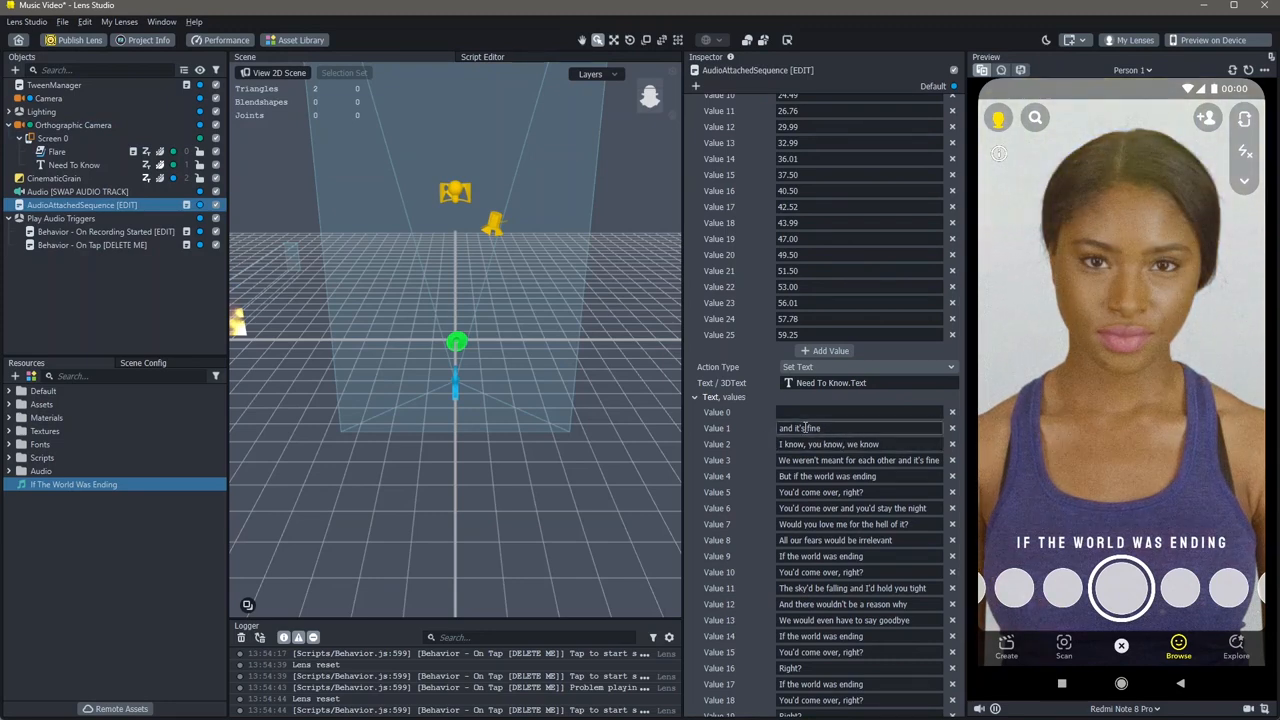
click(824, 428)
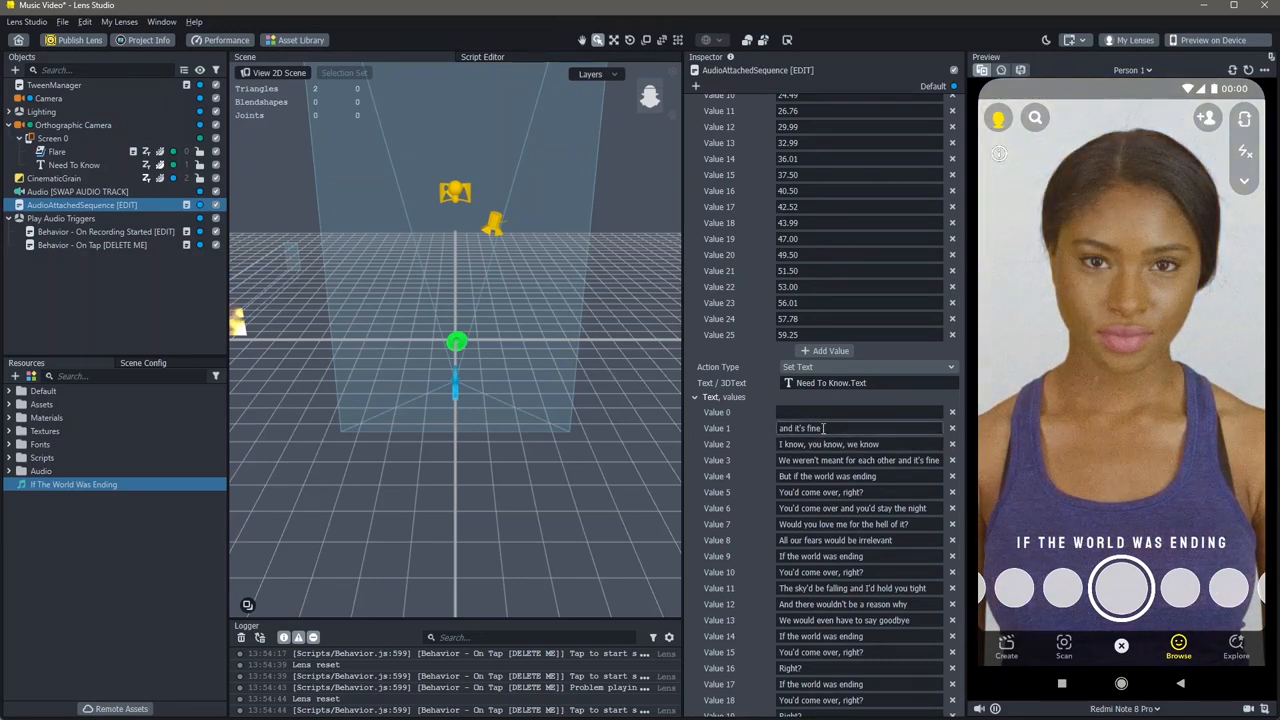